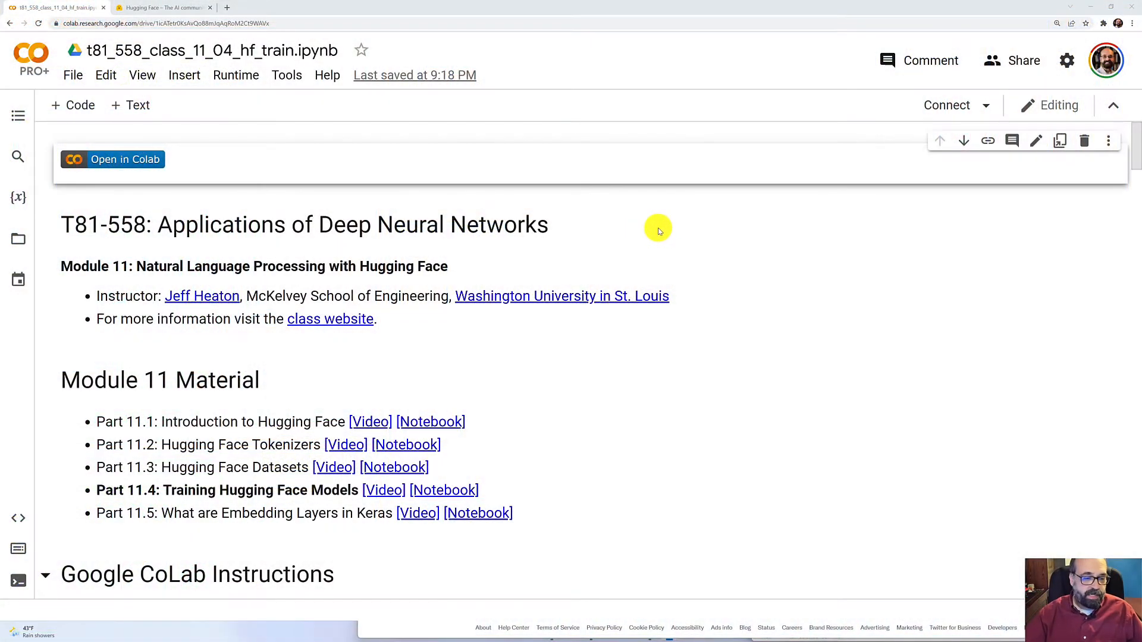
mouse_move(533, 204)
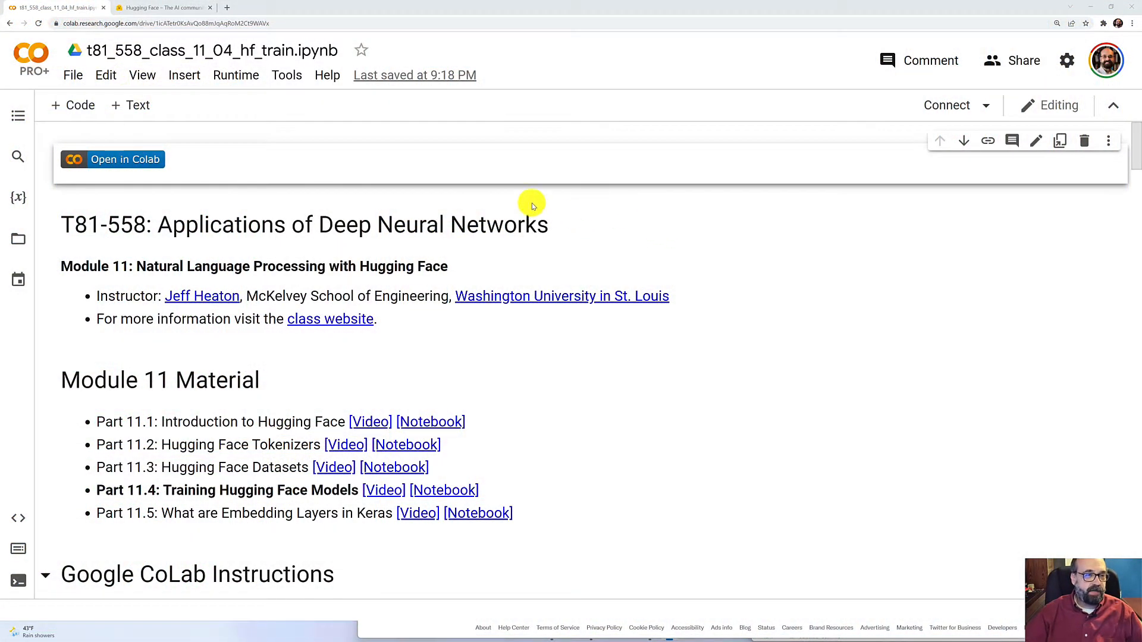
mouse_move(143, 184)
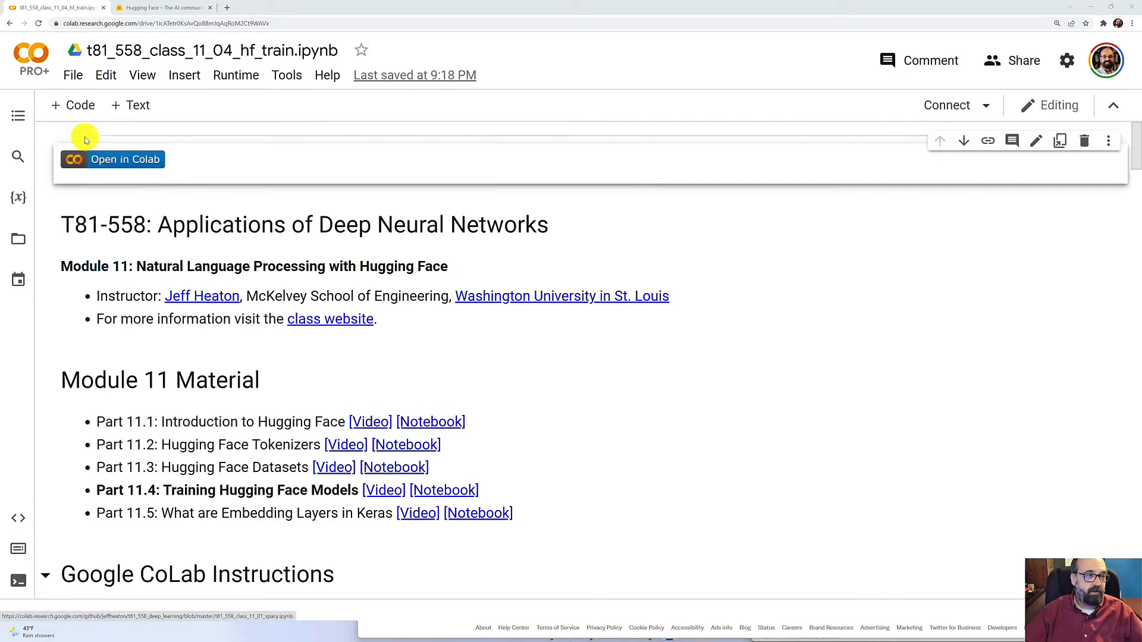
mouse_move(18, 96)
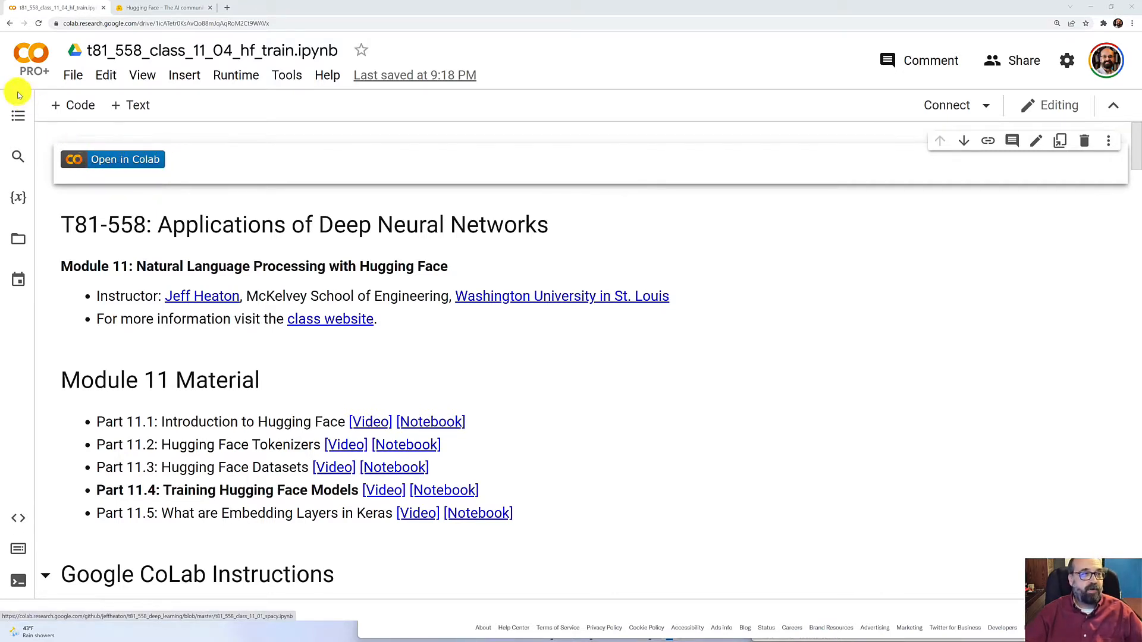
mouse_move(226, 97)
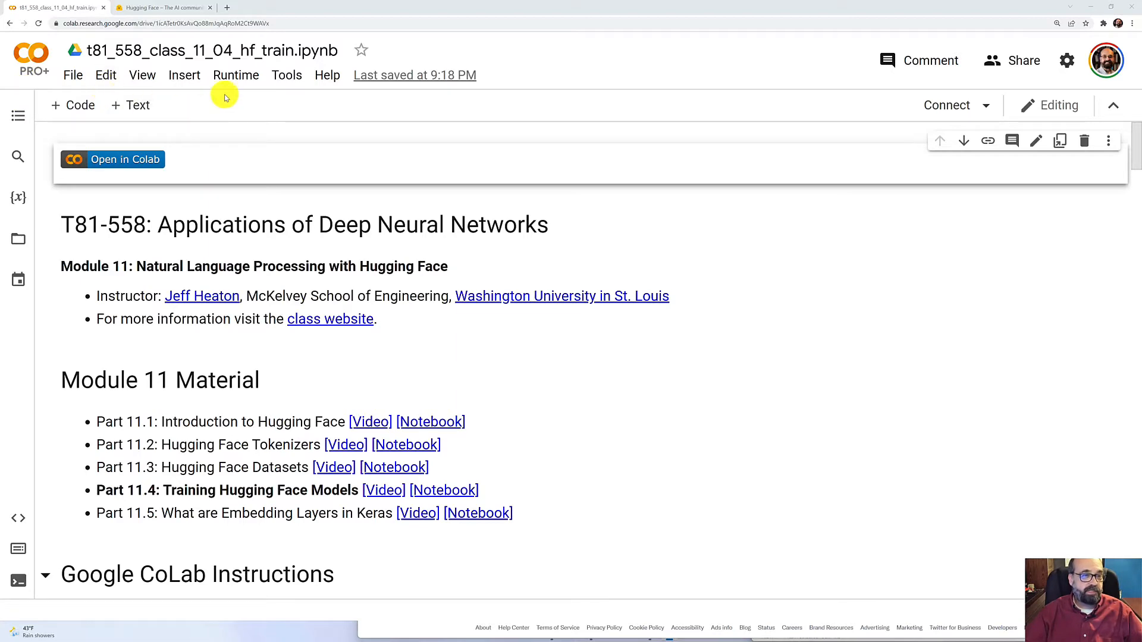
Step: Review the notebook's runtime settings from the Runtime menu without changing anything
click(236, 75)
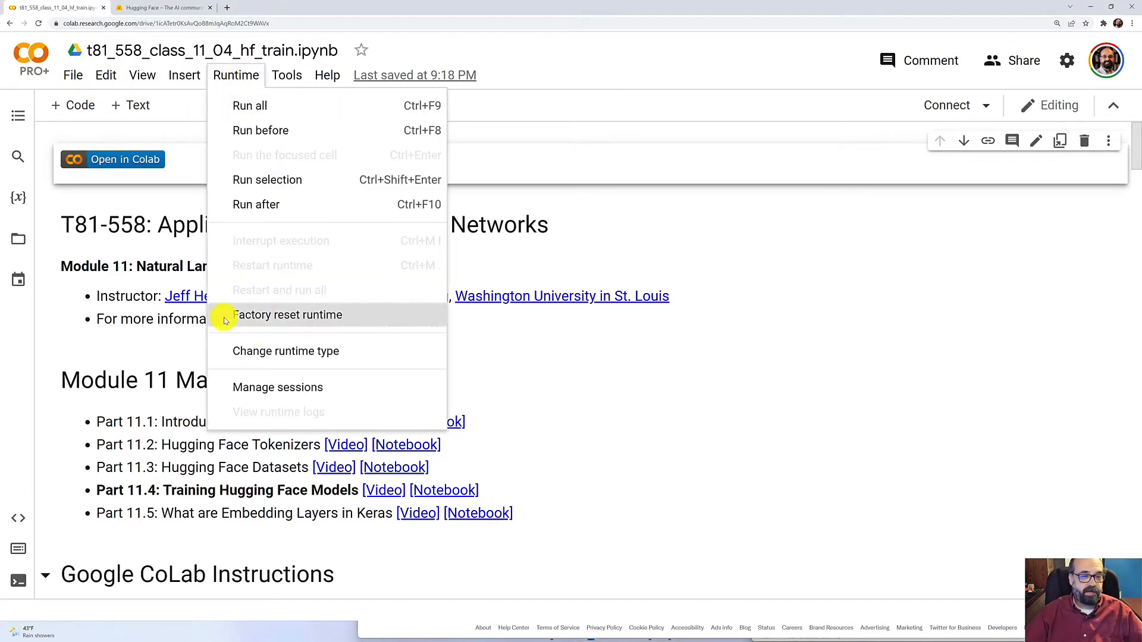
click(286, 351)
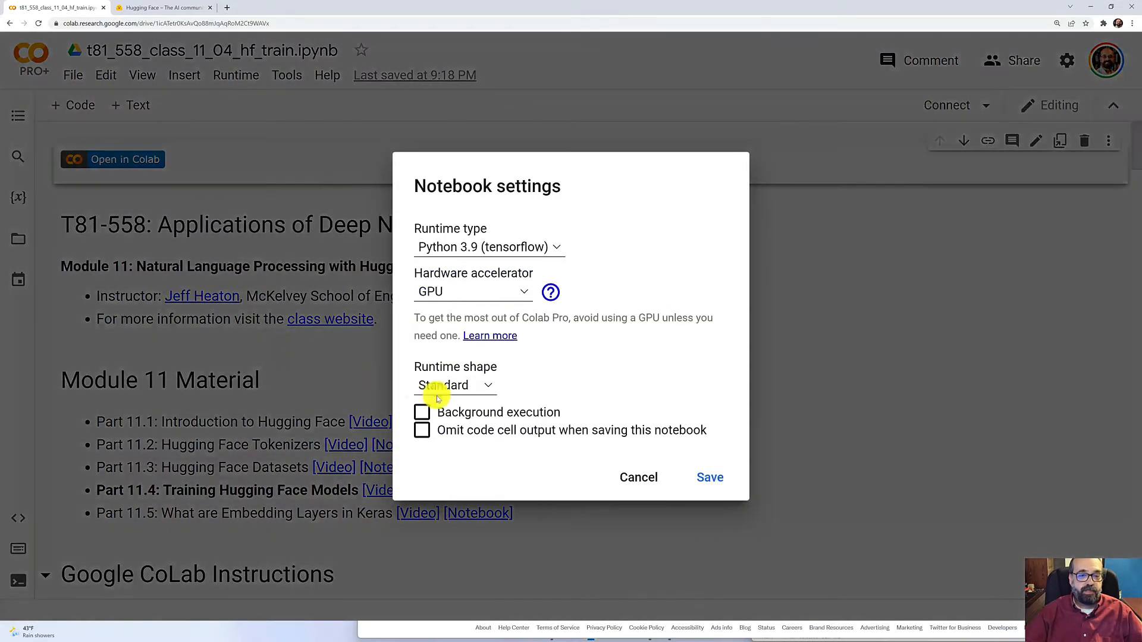
mouse_move(443, 291)
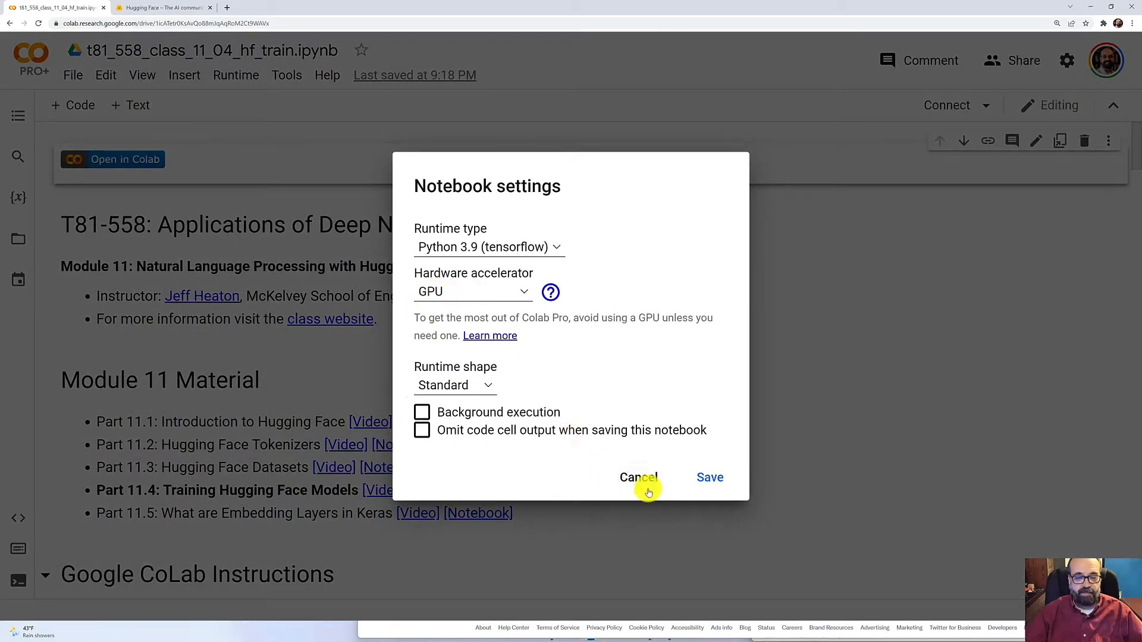
click(639, 478)
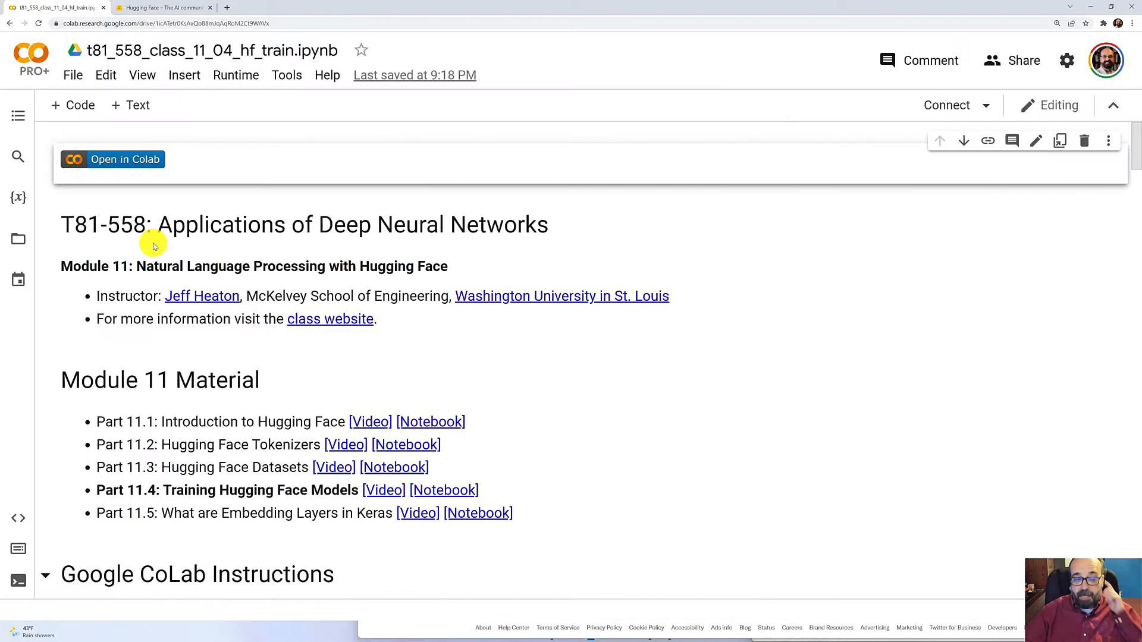
mouse_move(197, 502)
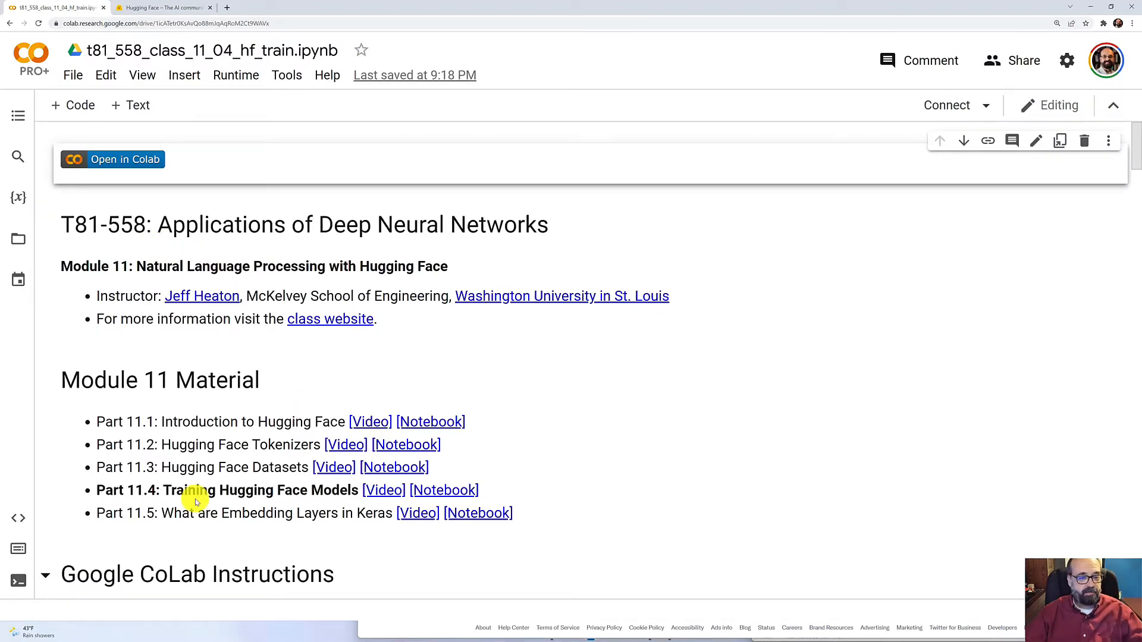
Step: Connect the runtime and run the TensorFlow version check cell, which reports Google CoLab
scroll(down, 3)
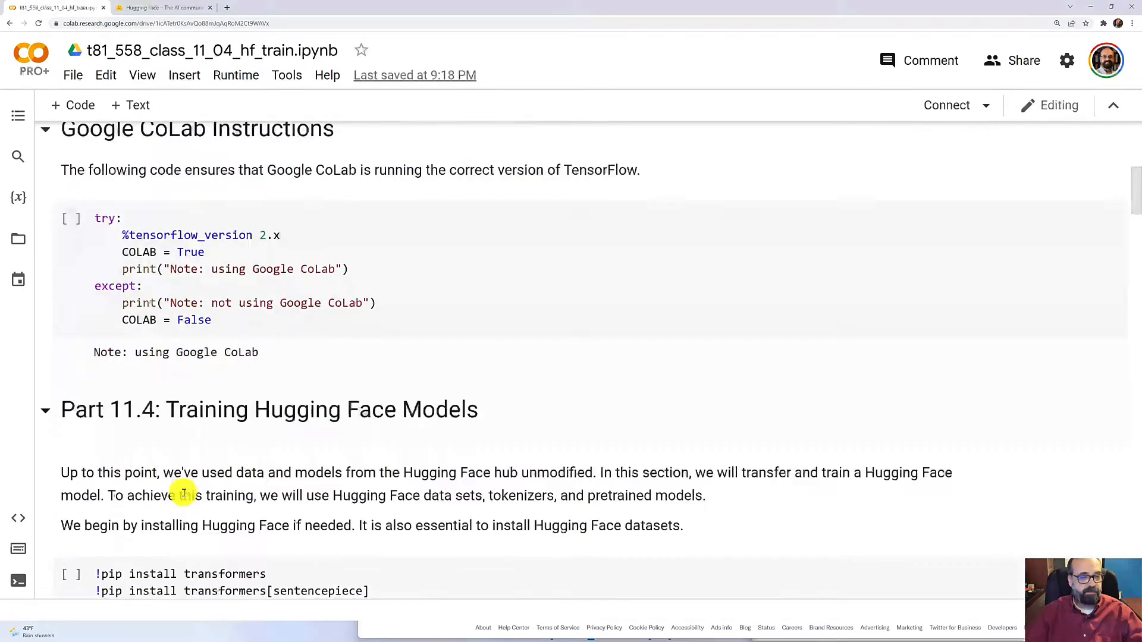
click(69, 219)
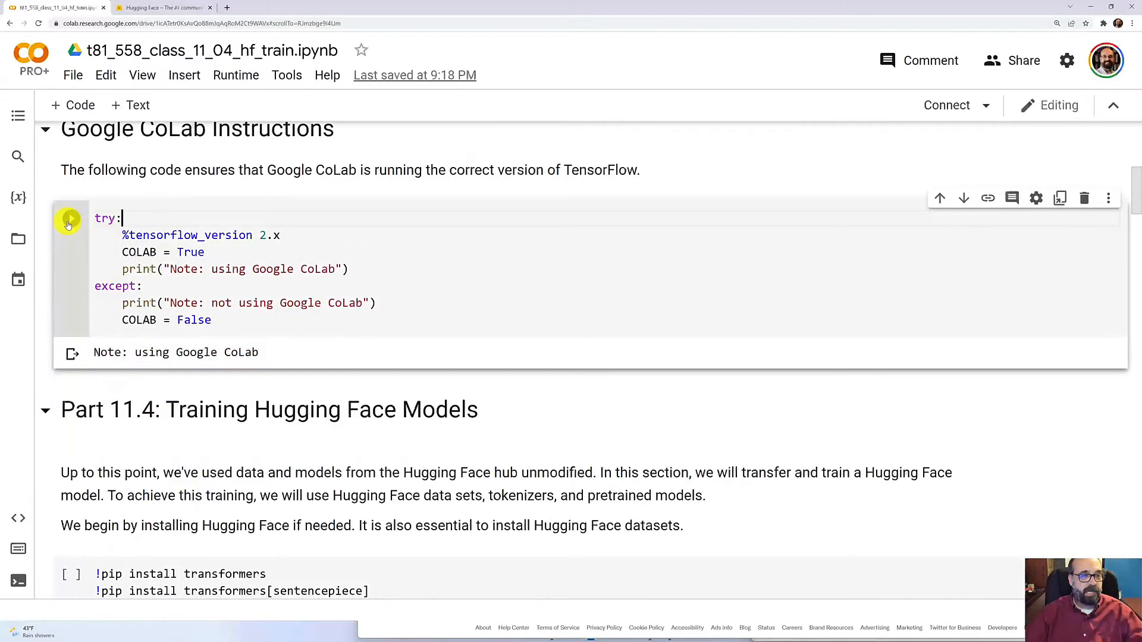
click(71, 219)
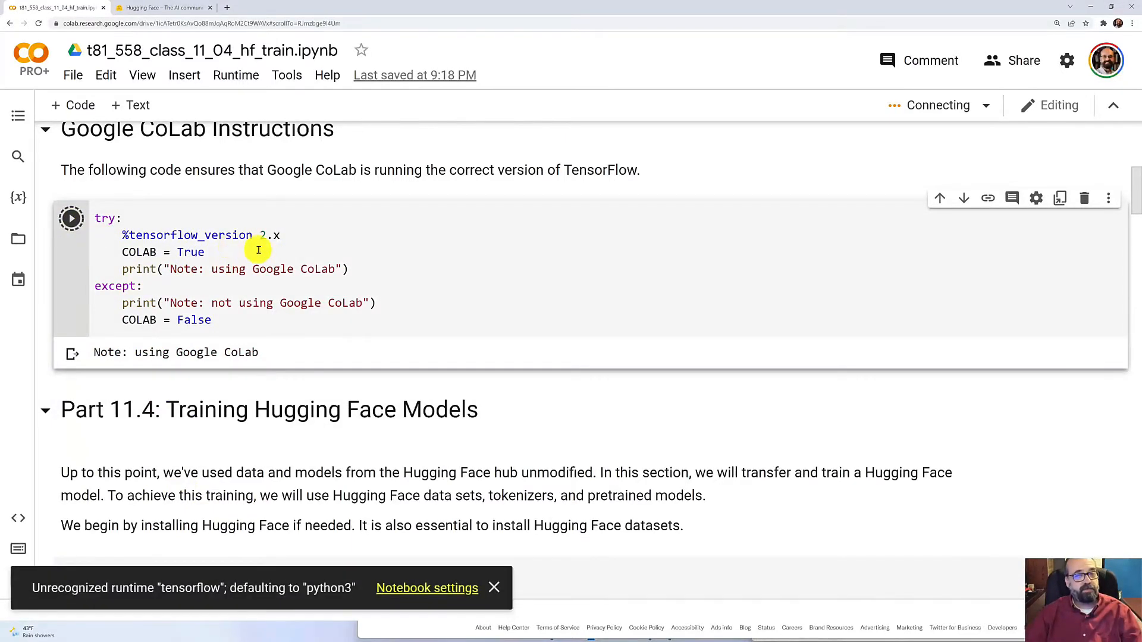
click(71, 219)
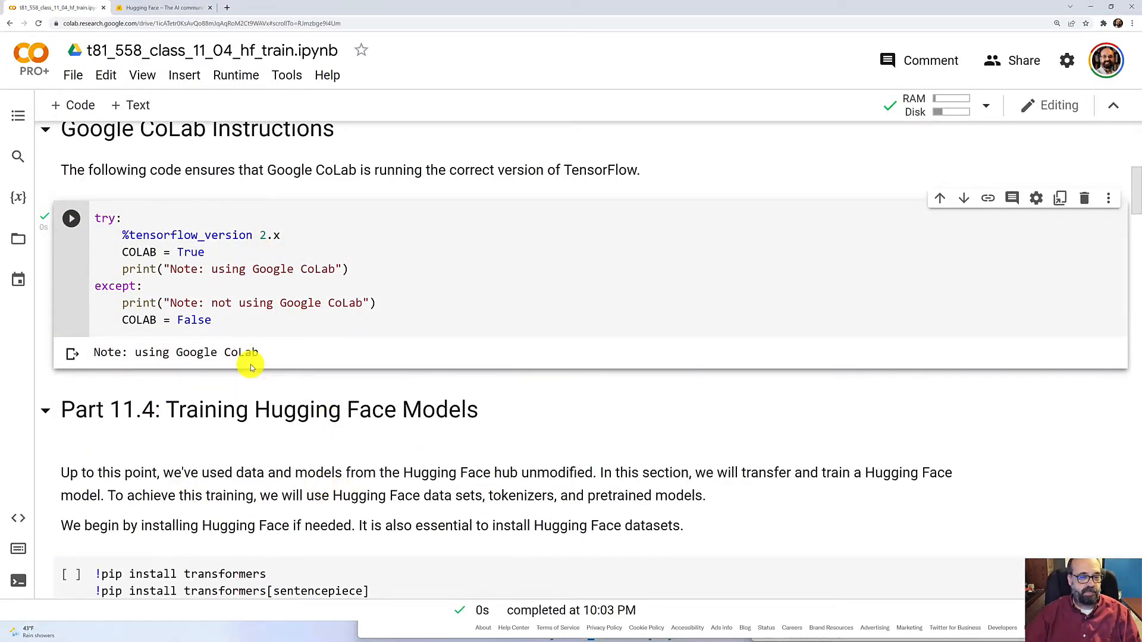
Step: Run the pip install cell for transformers, sentencepiece and datasets
scroll(down, 3)
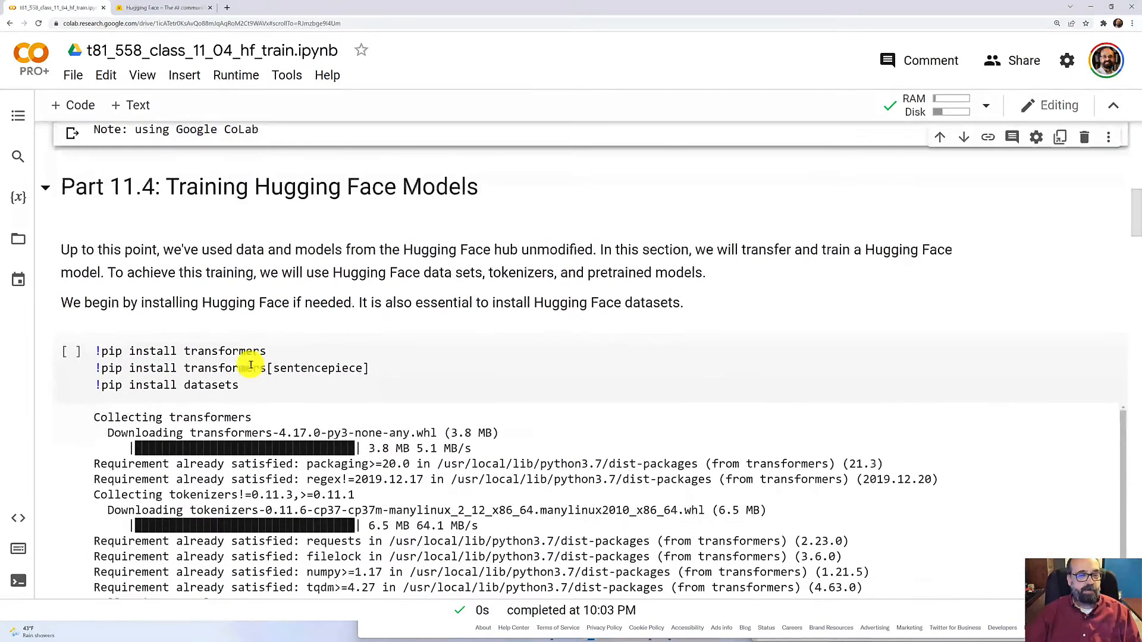
mouse_move(71, 351)
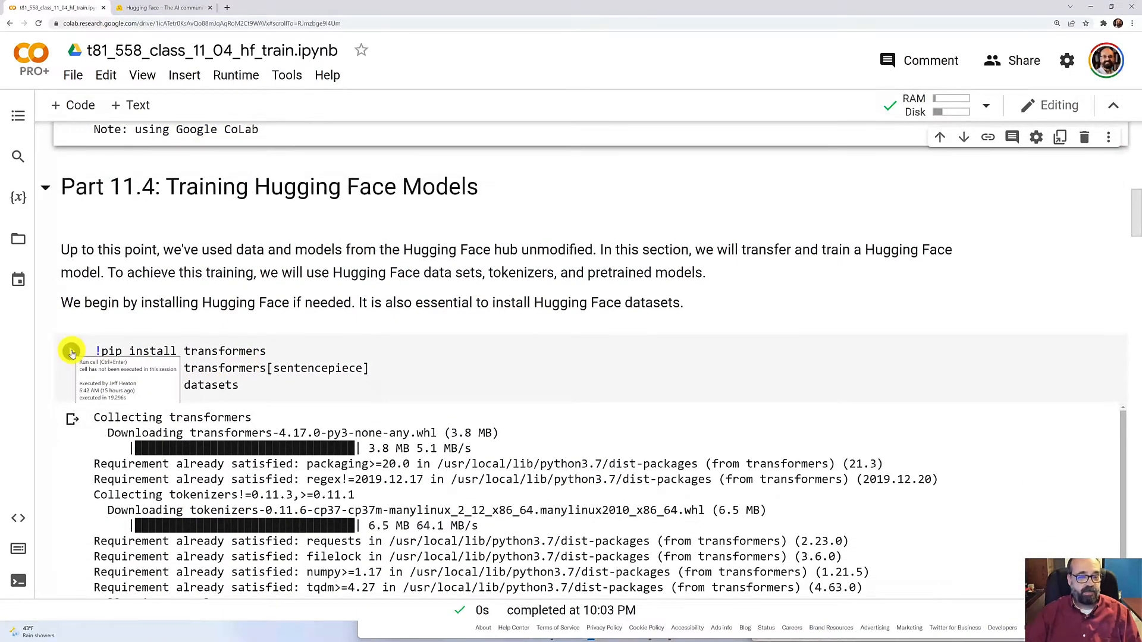
click(70, 352)
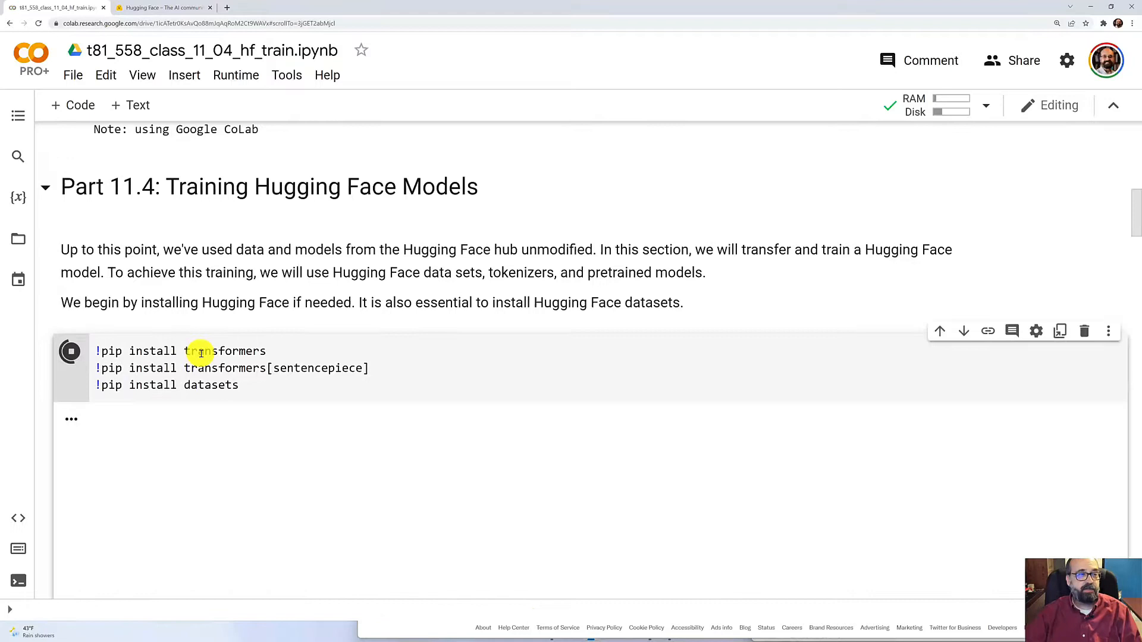
click(69, 352)
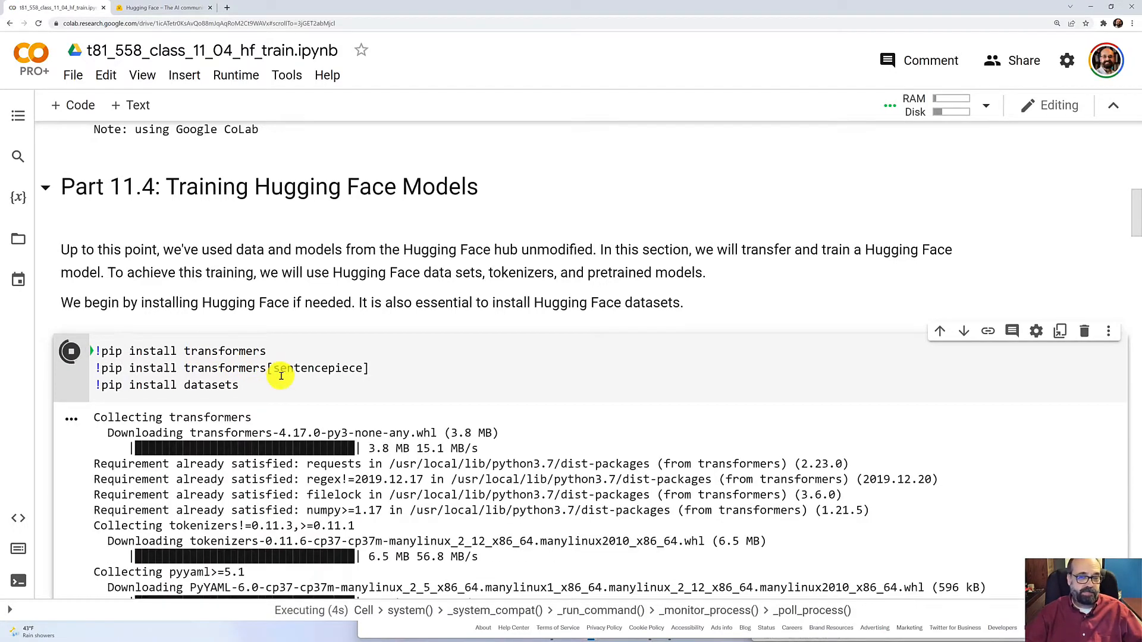
scroll(down, 3)
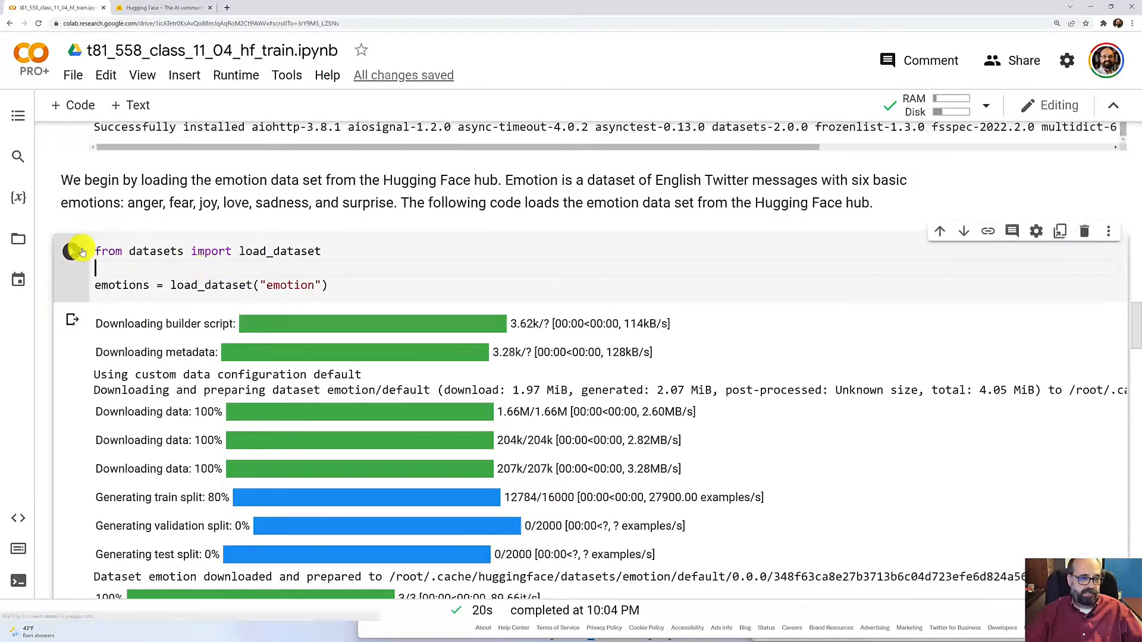
Step: Run the load_dataset("emotion") cell to download the dataset from the Hugging Face hub
click(69, 251)
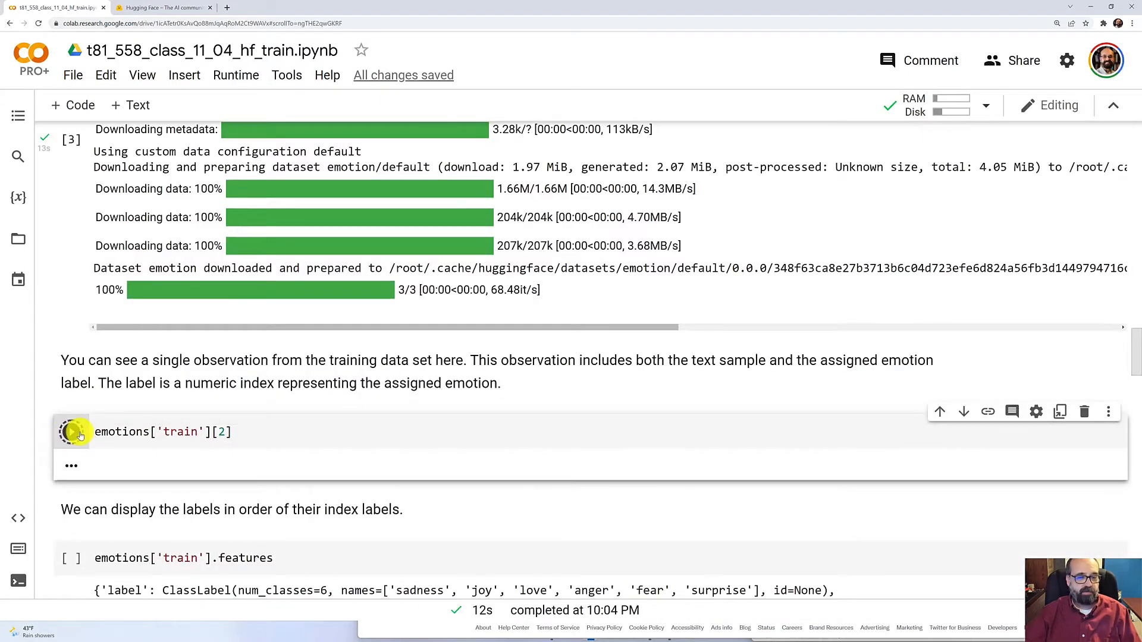
Step: Display emotions['train'][2] and the dataset features listing the six emotion labels
click(72, 432)
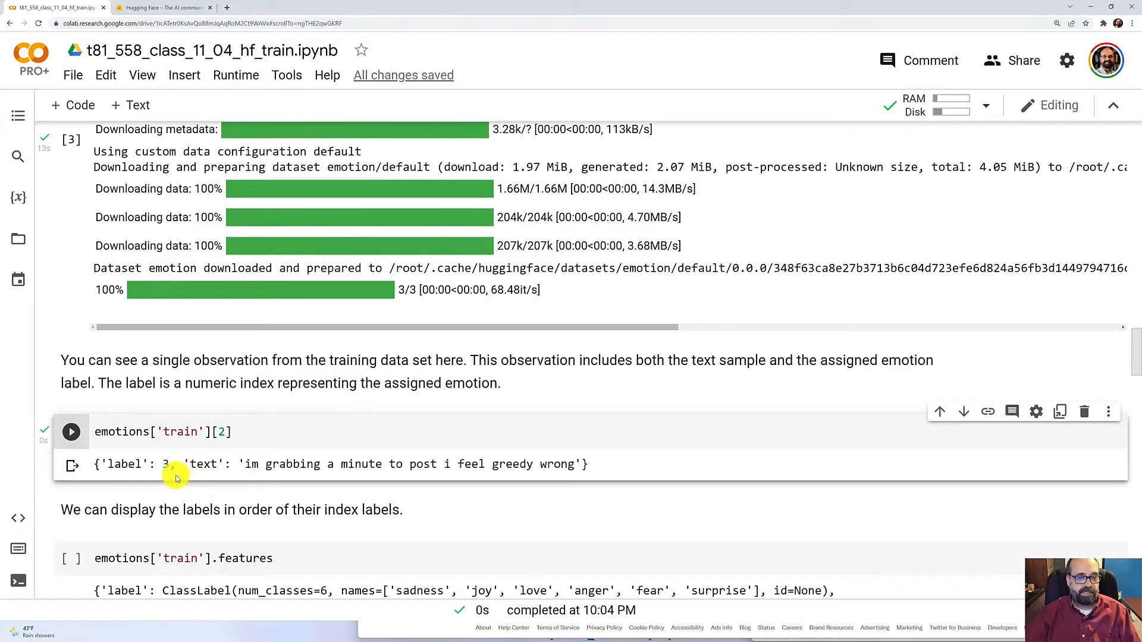
scroll(down, 3)
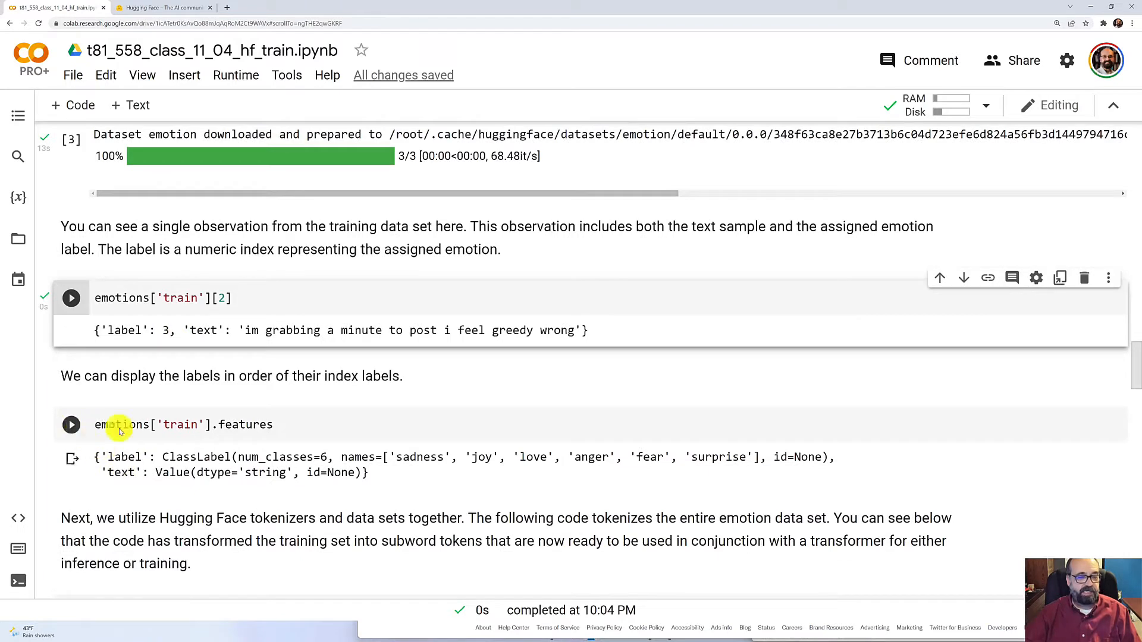
click(72, 425)
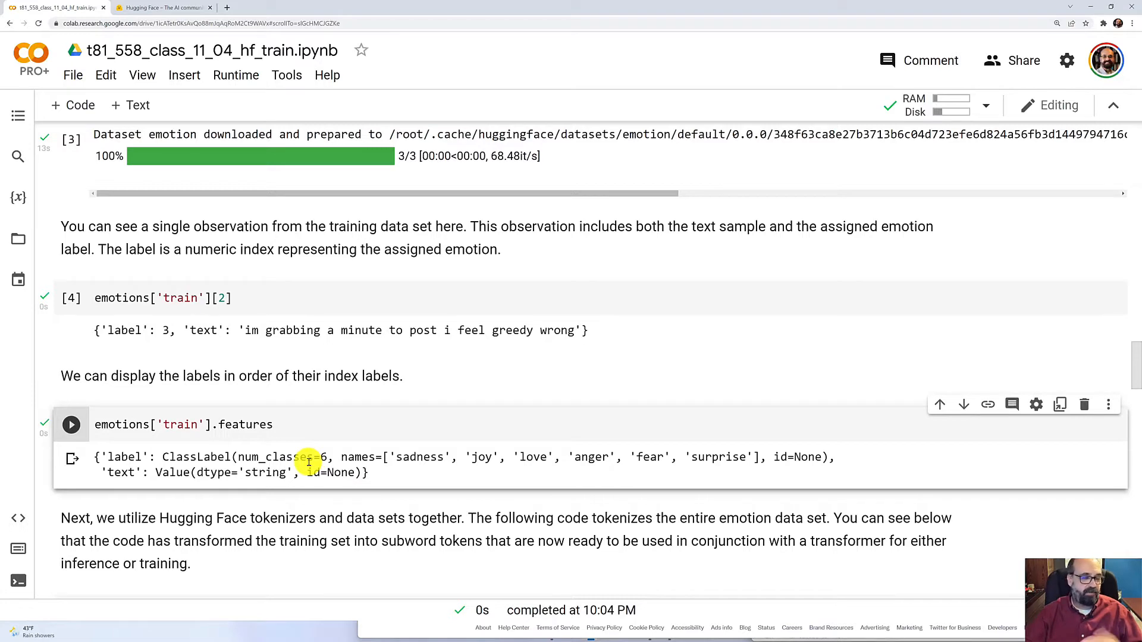
mouse_move(422, 462)
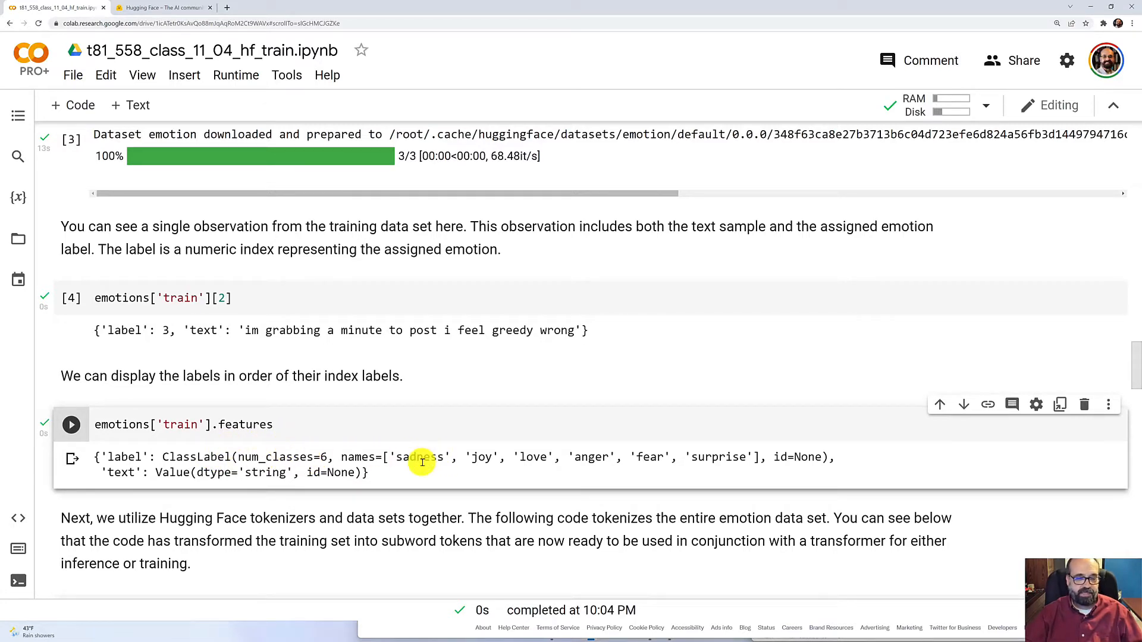
mouse_move(730, 459)
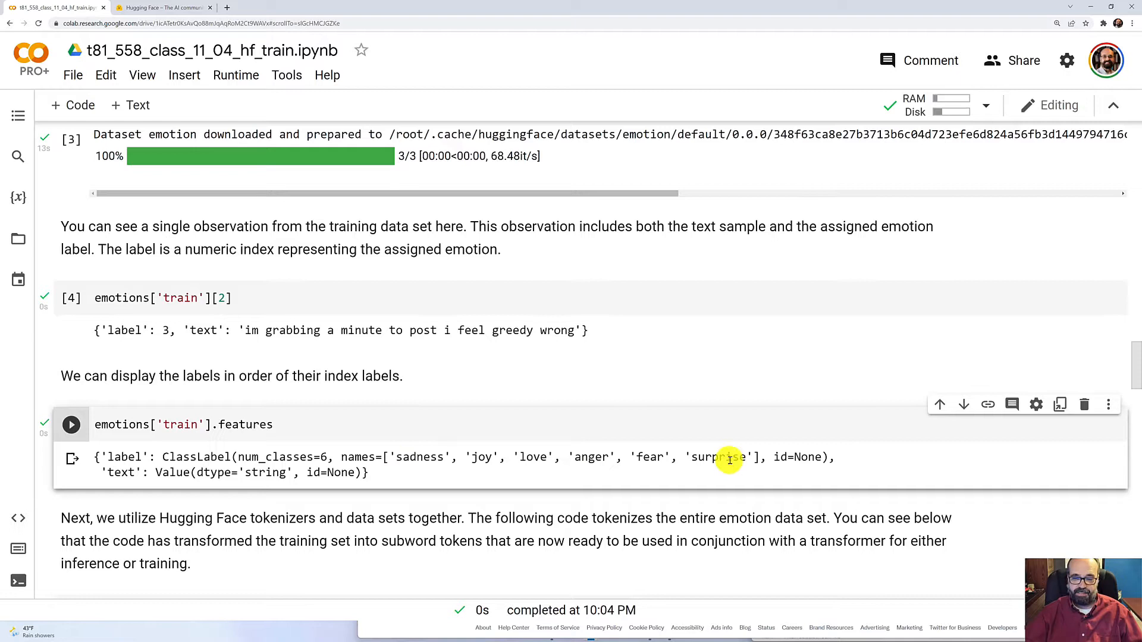
mouse_move(693, 457)
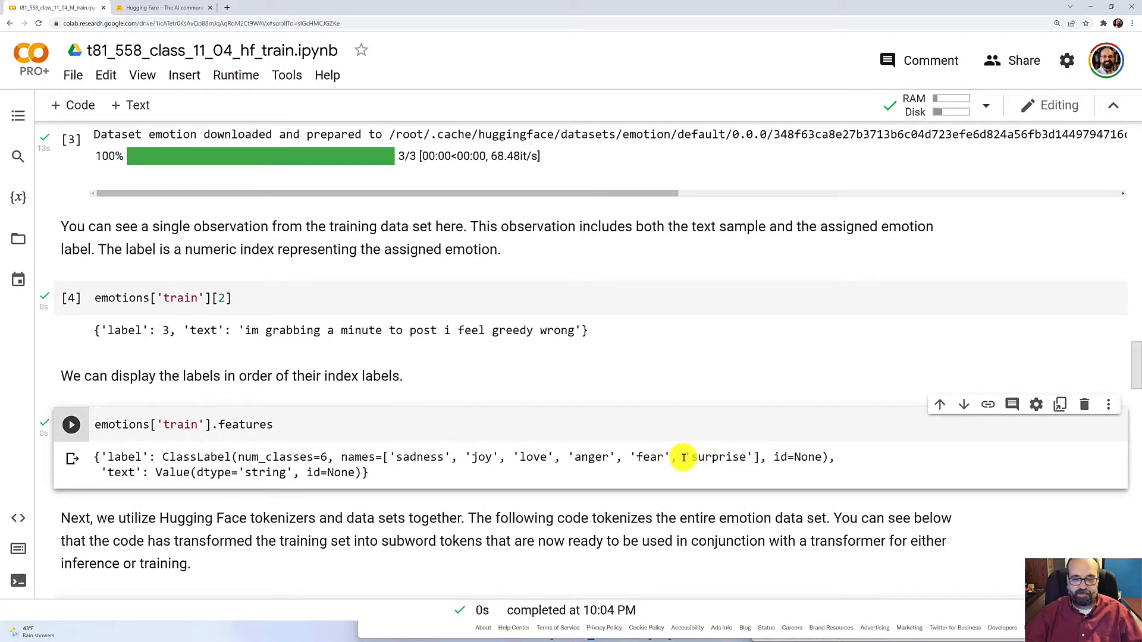
mouse_move(366, 470)
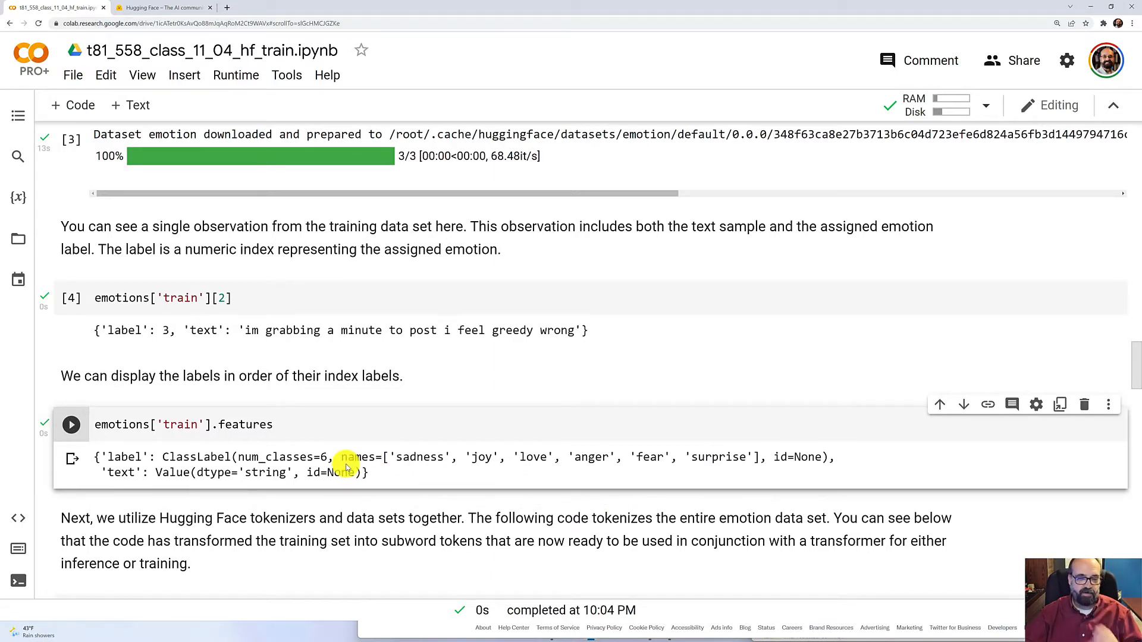
mouse_move(563, 477)
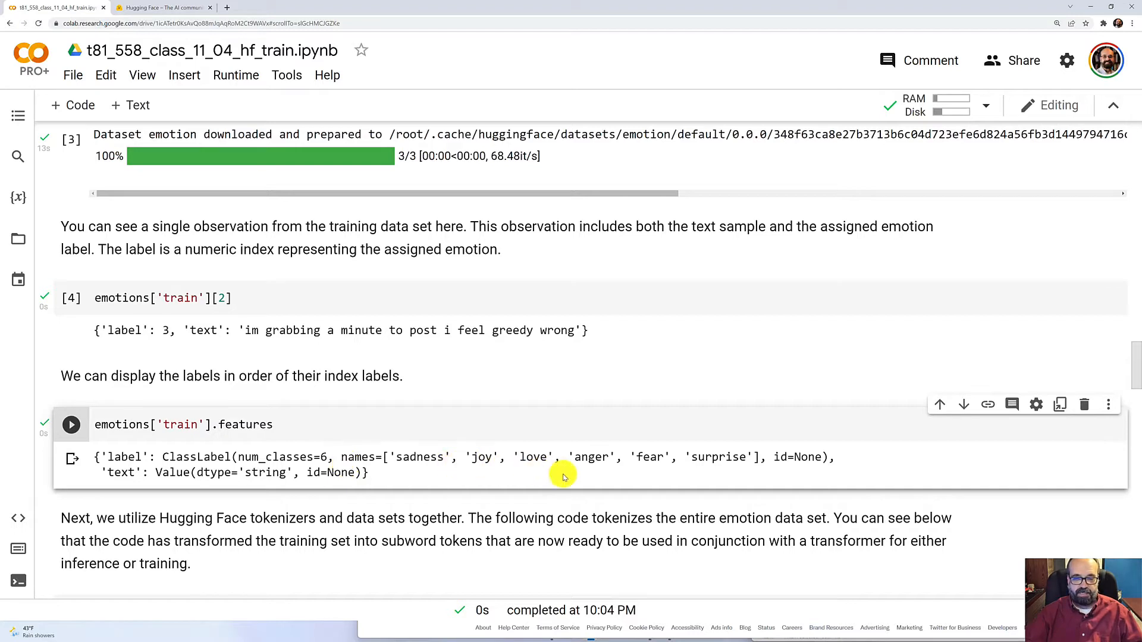
mouse_move(403, 493)
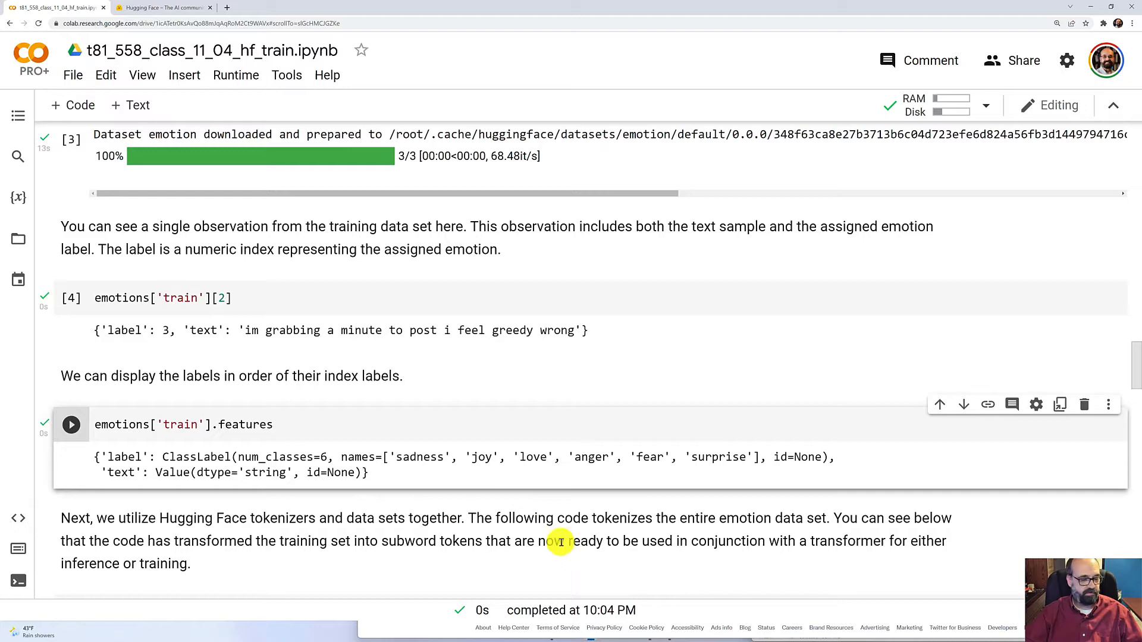
Step: Run the AutoTokenizer cell so the whole emotion dataset is mapped through the DistilBERT tokenizer
scroll(down, 3)
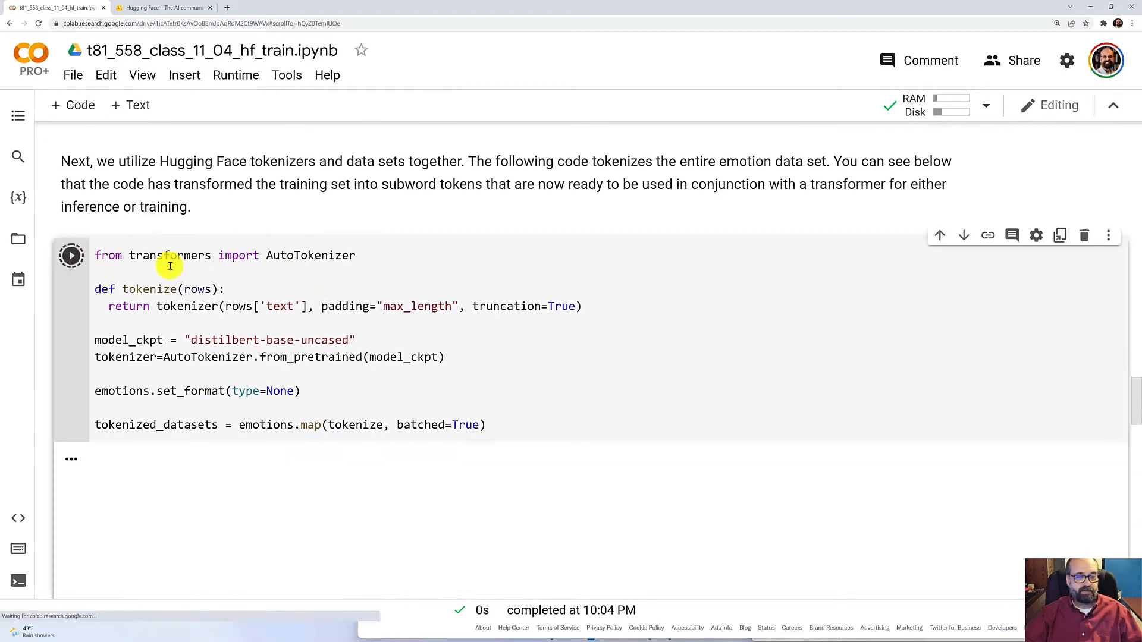
click(70, 255)
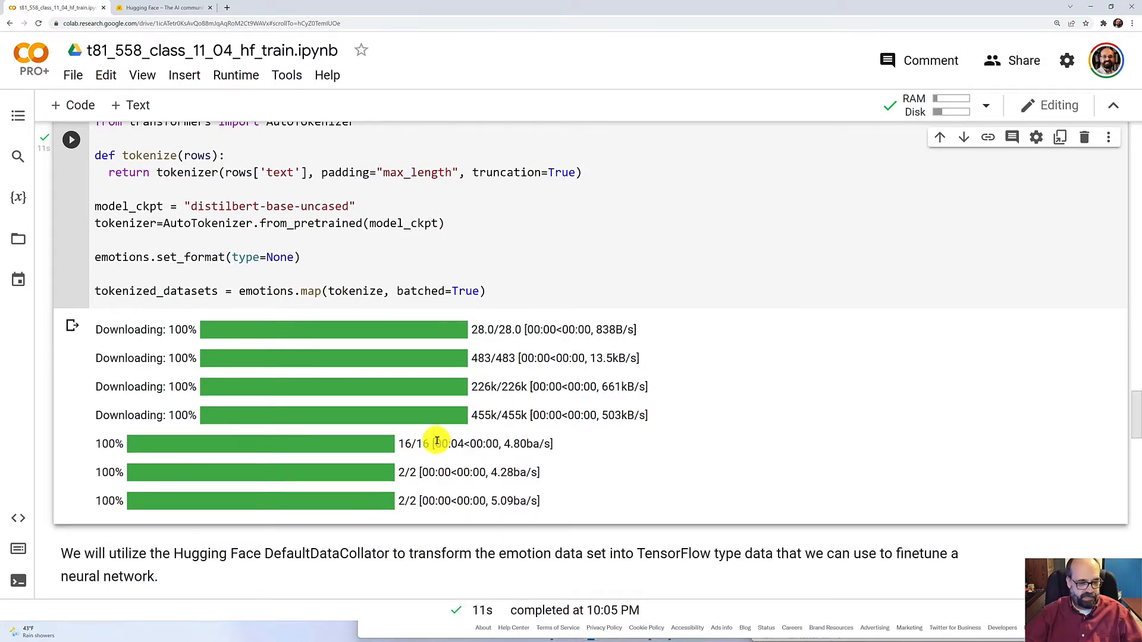
scroll(down, 3)
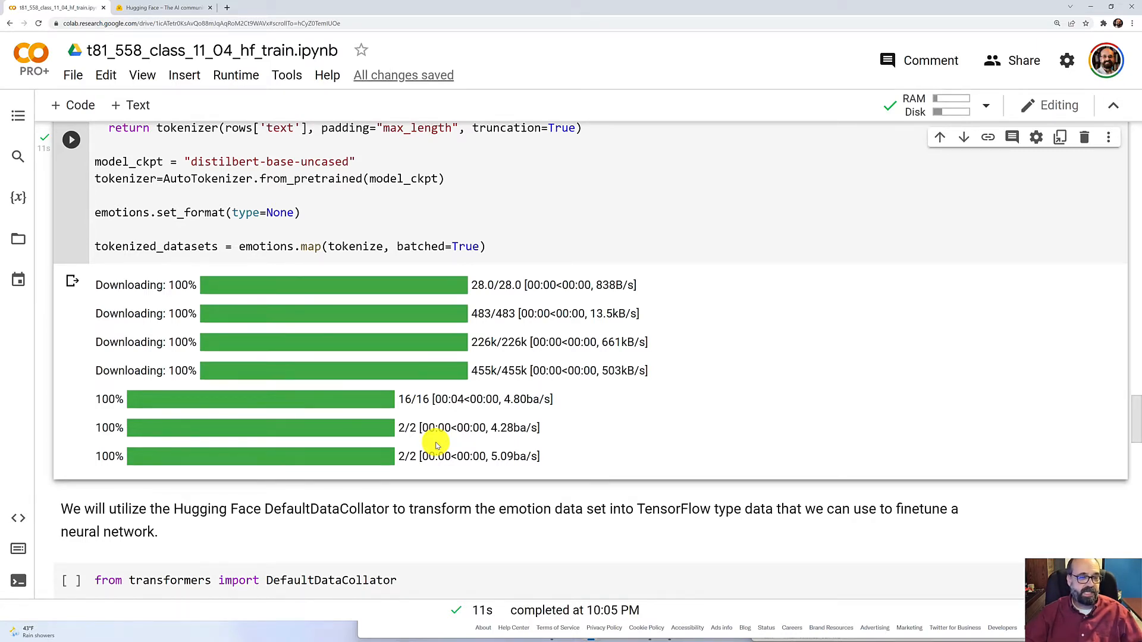
scroll(down, 3)
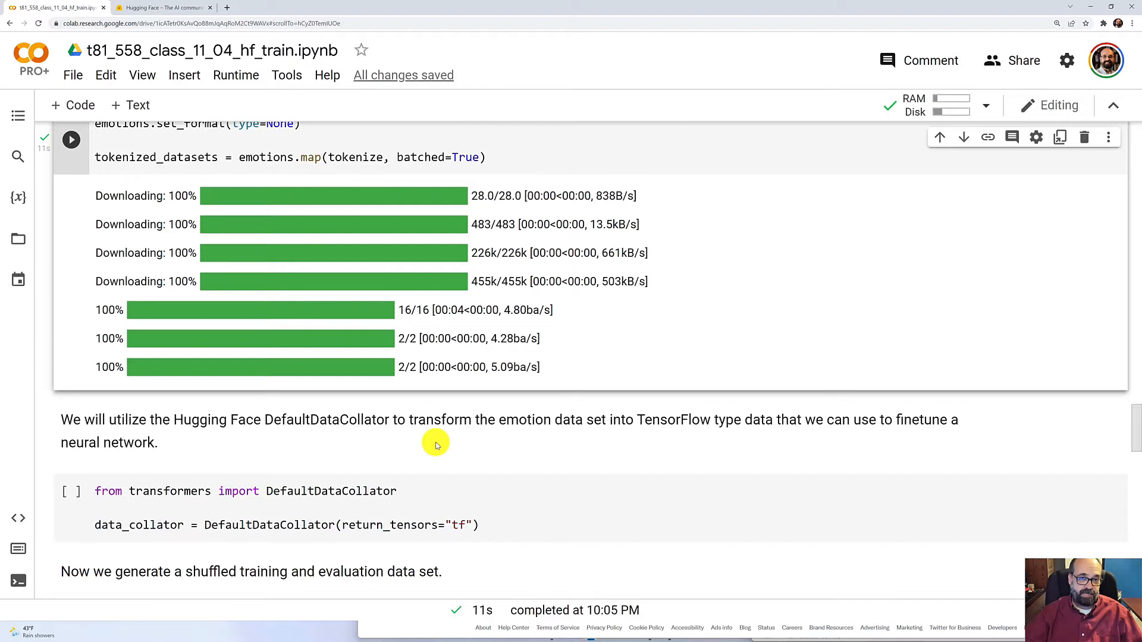
mouse_move(427, 443)
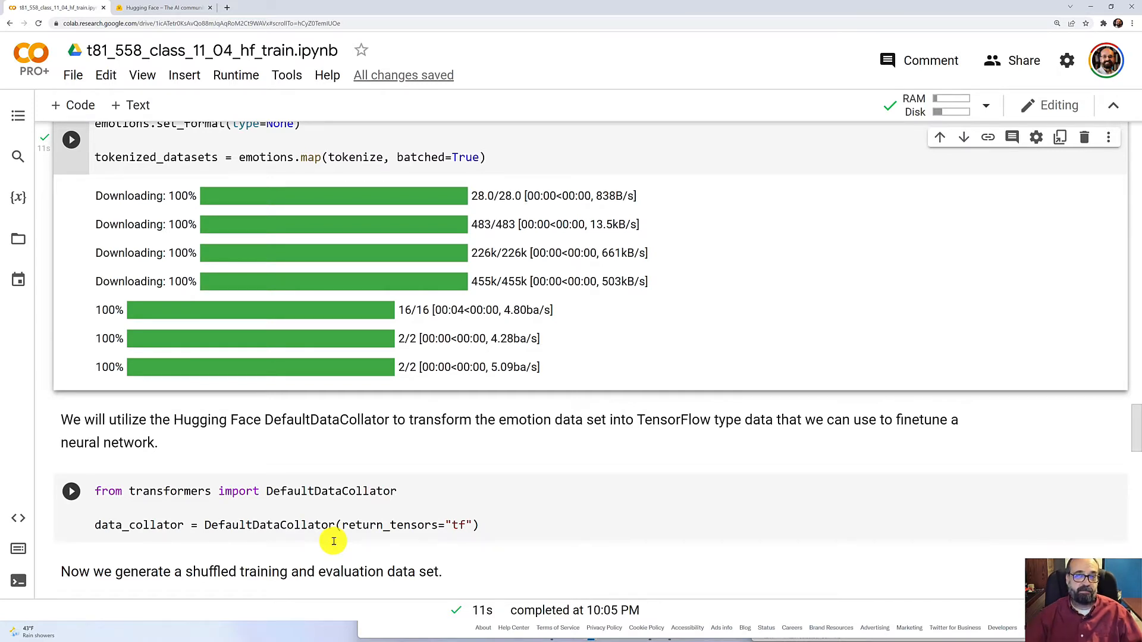
mouse_move(323, 541)
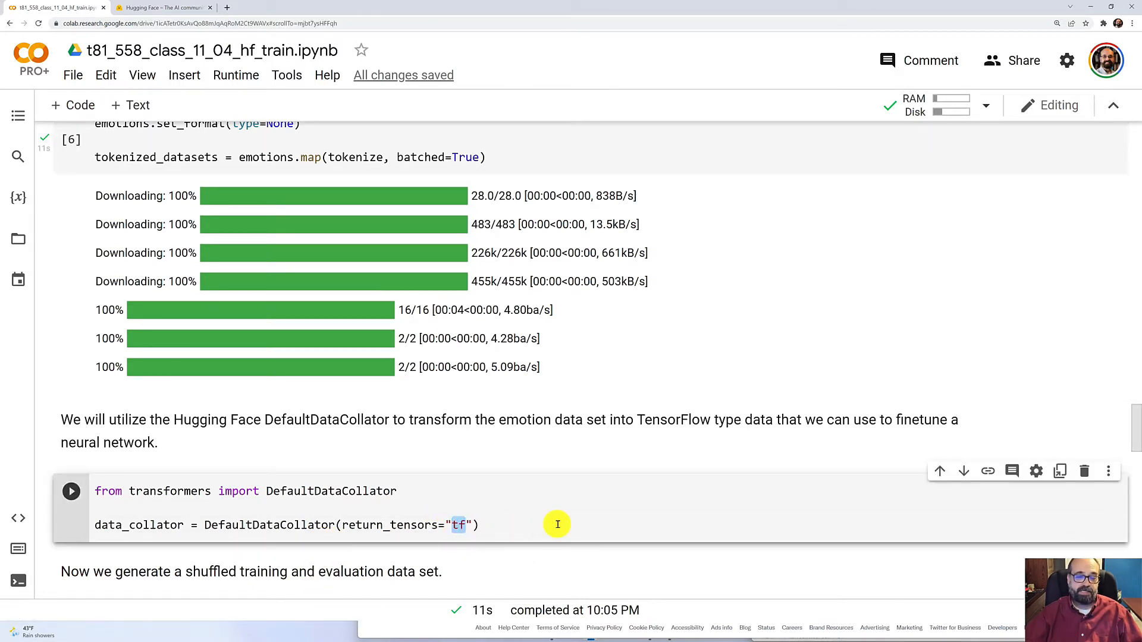
Step: Run the DefaultDataCollator cell returning TensorFlow tensors
click(72, 490)
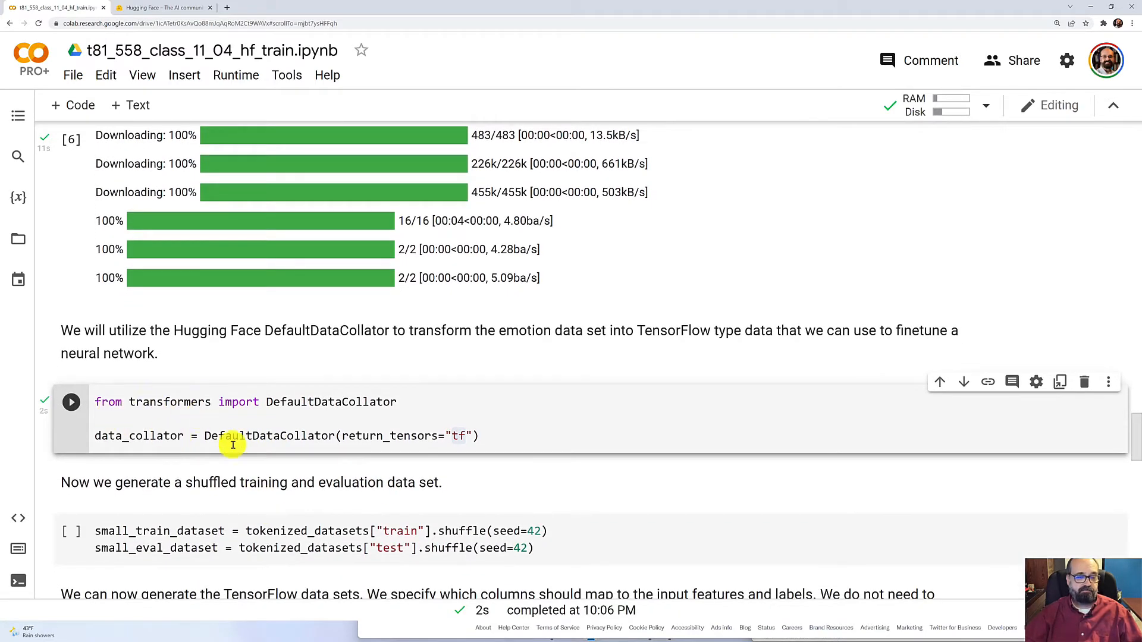
Step: Run the cell creating small_train_dataset and small_eval_dataset as shuffled splits
scroll(down, 3)
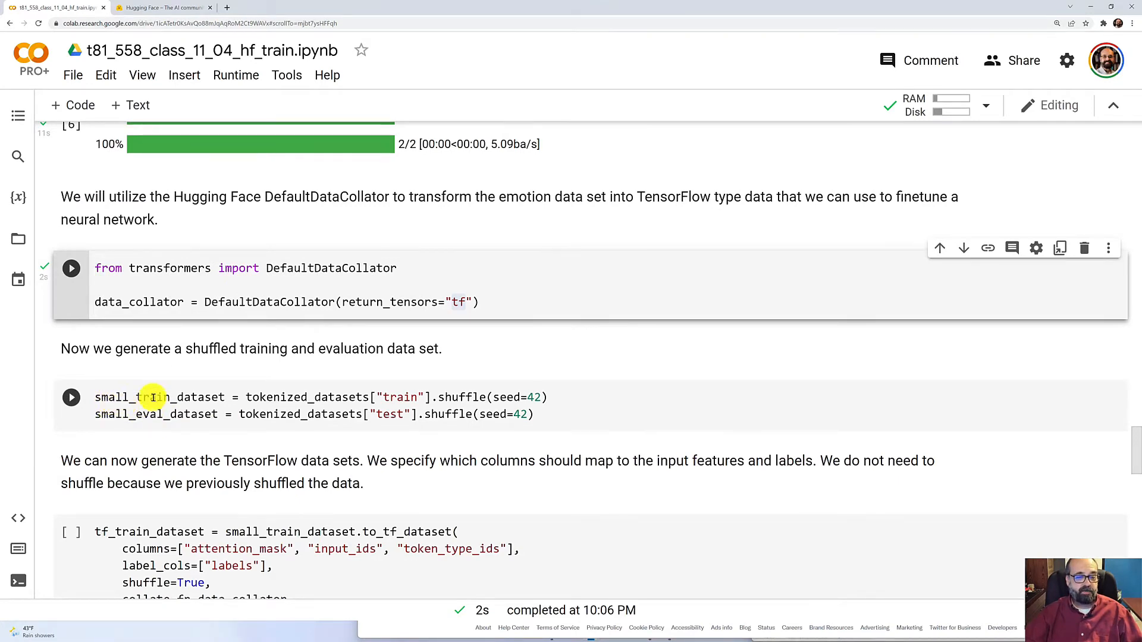
mouse_move(113, 418)
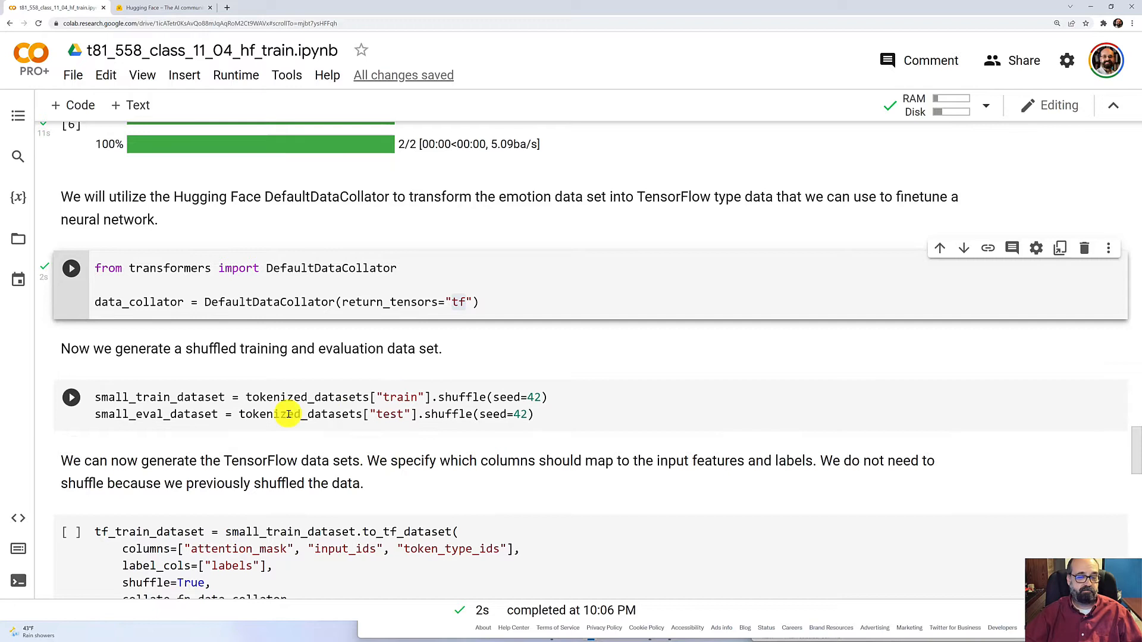
mouse_move(51, 402)
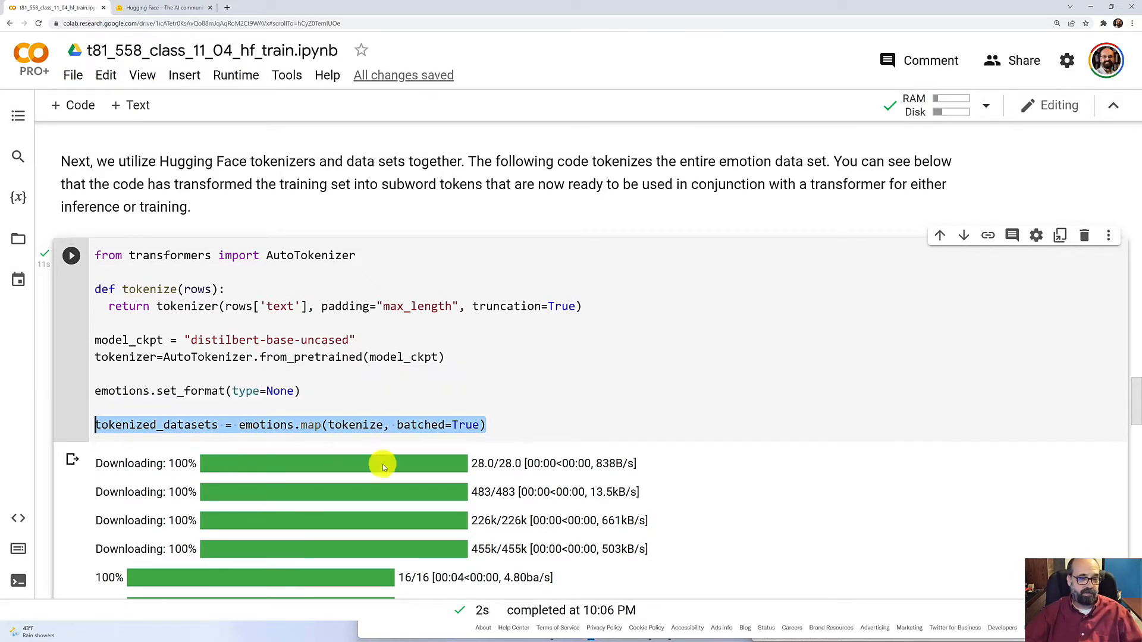
mouse_move(341, 425)
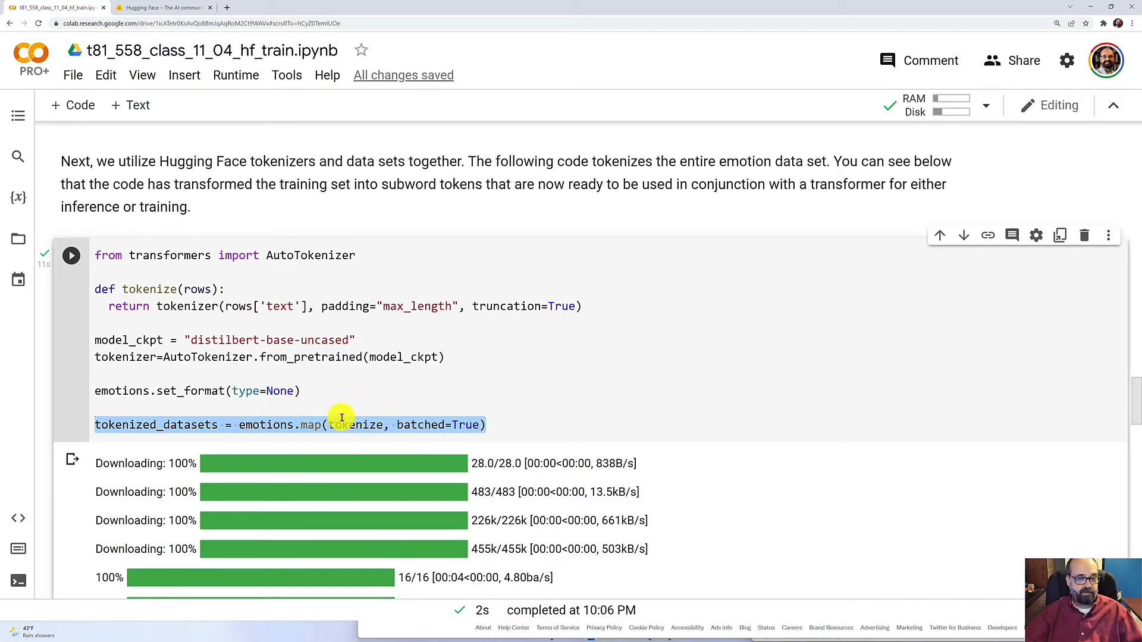
mouse_move(118, 425)
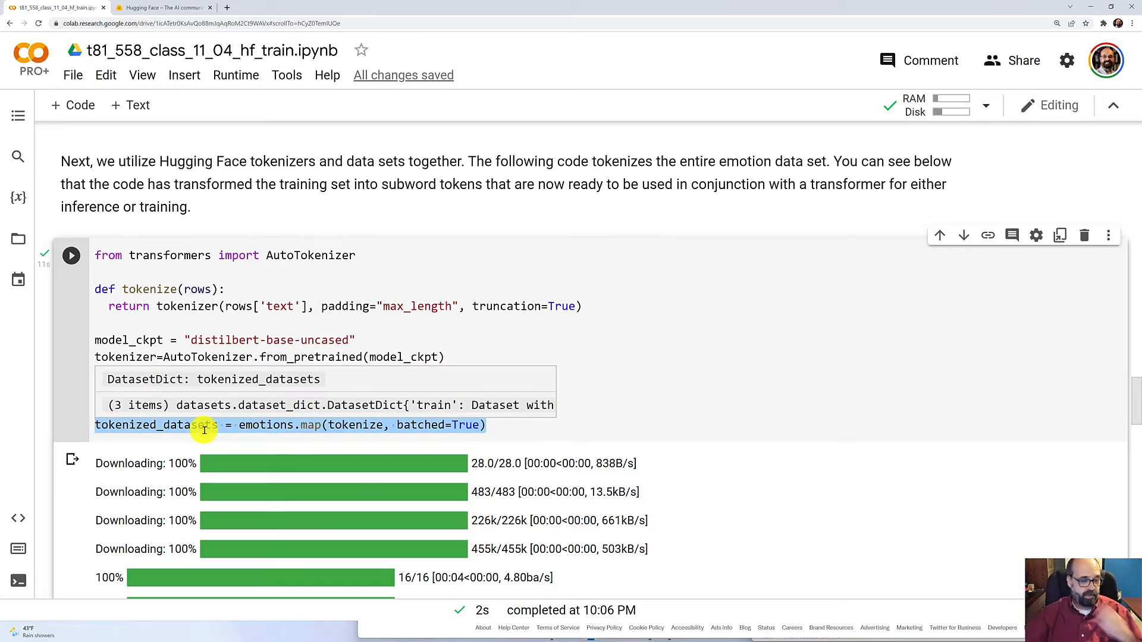
scroll(down, 3)
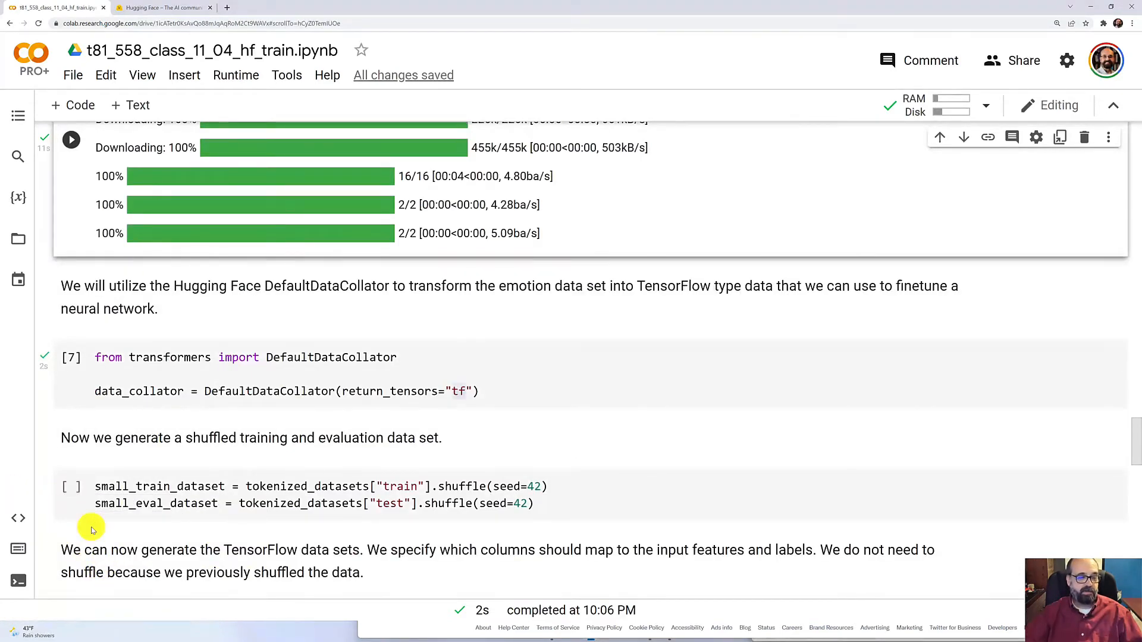
click(72, 486)
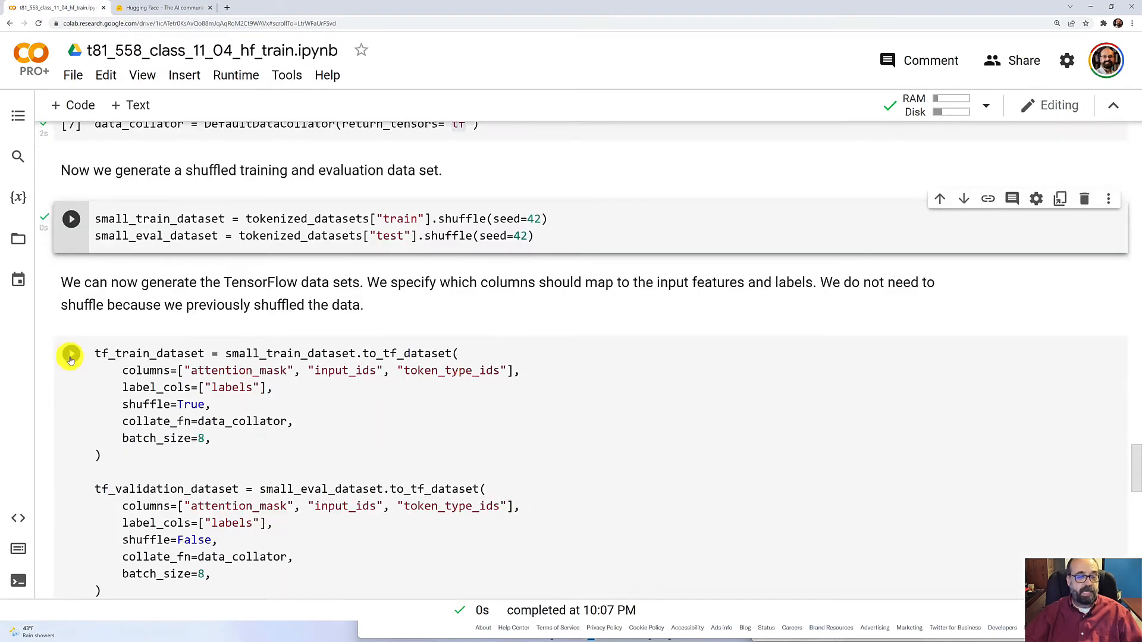
Step: Run the to_tf_dataset cell building tf_train_dataset and tf_validation_dataset with batch size 8
click(72, 353)
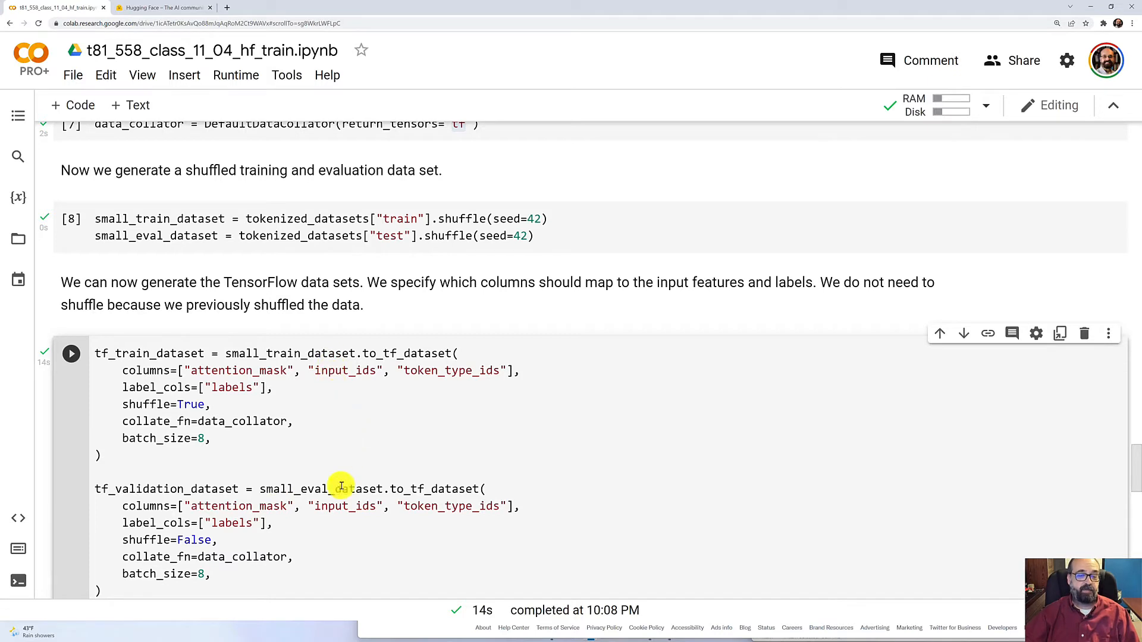
mouse_move(342, 373)
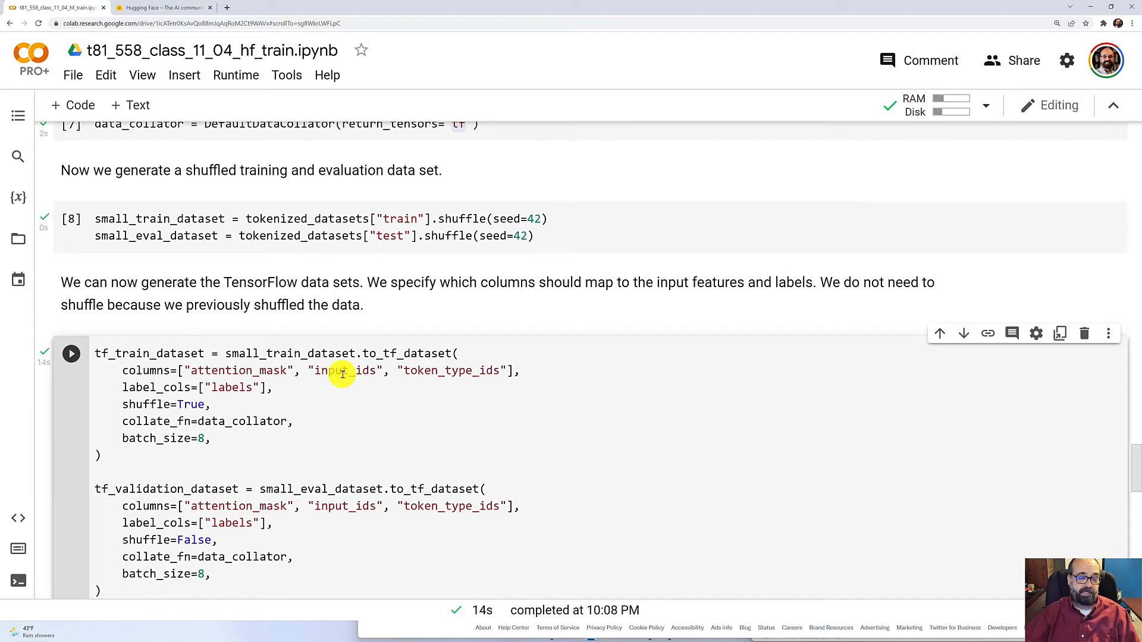
mouse_move(464, 345)
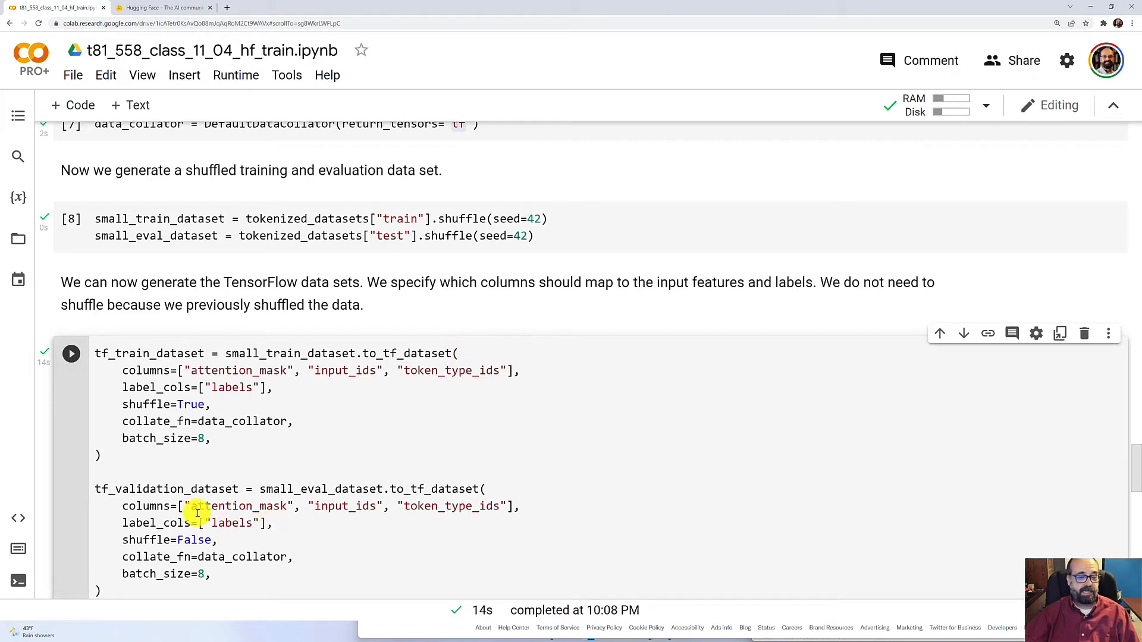
scroll(down, 3)
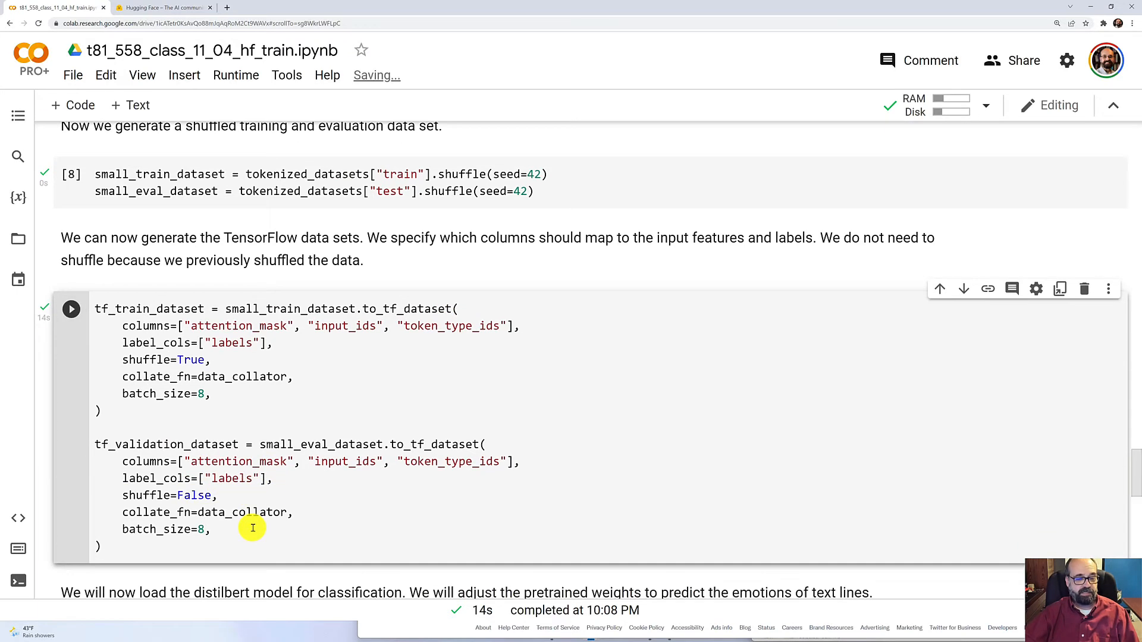
mouse_move(336, 531)
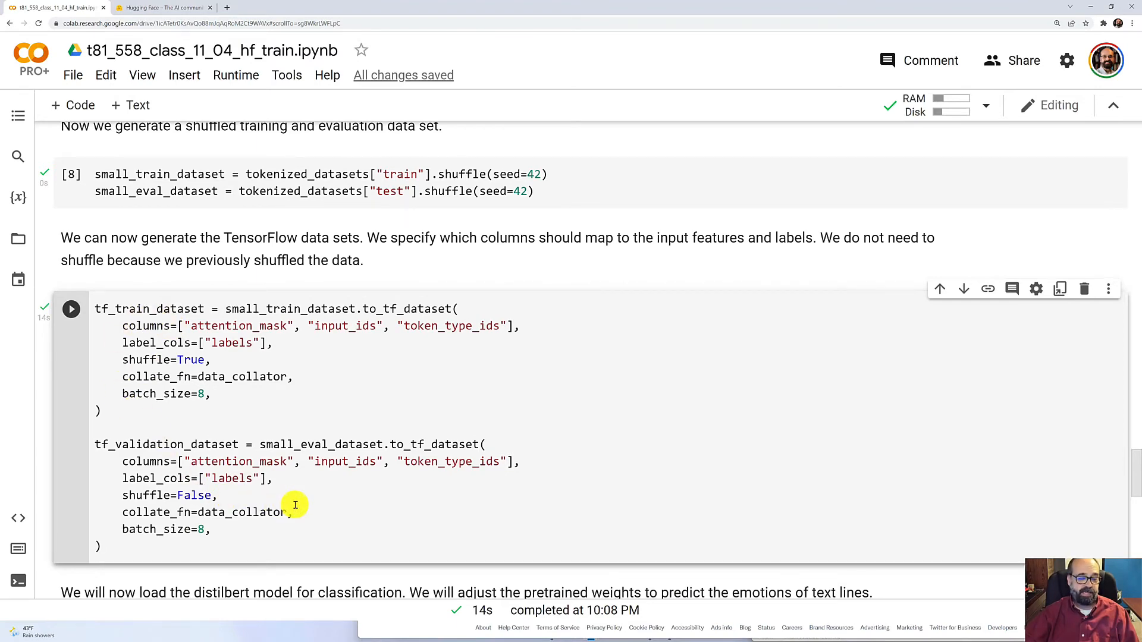
scroll(down, 3)
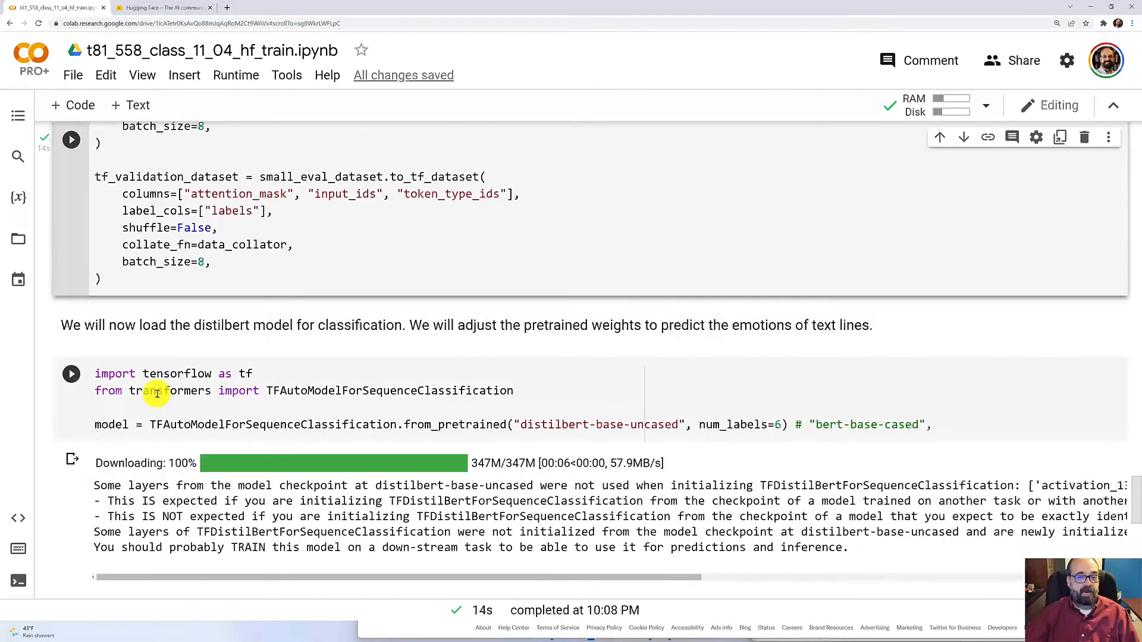
Step: Run TFAutoModelForSequenceClassification.from_pretrained for DistilBERT with six labels
click(71, 374)
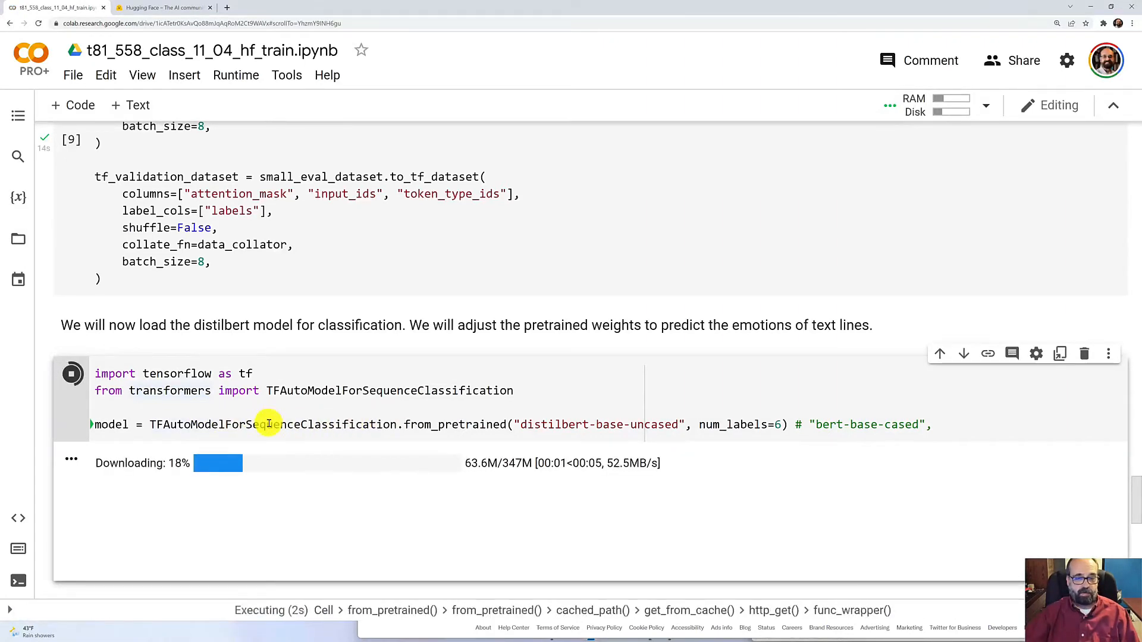
mouse_move(621, 446)
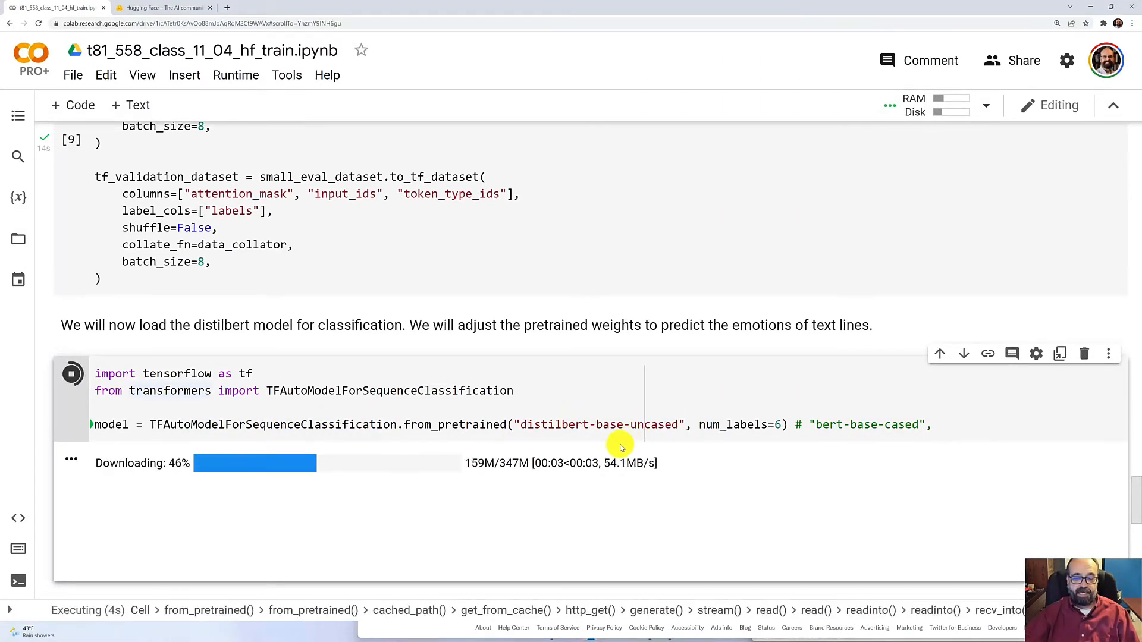
mouse_move(271, 425)
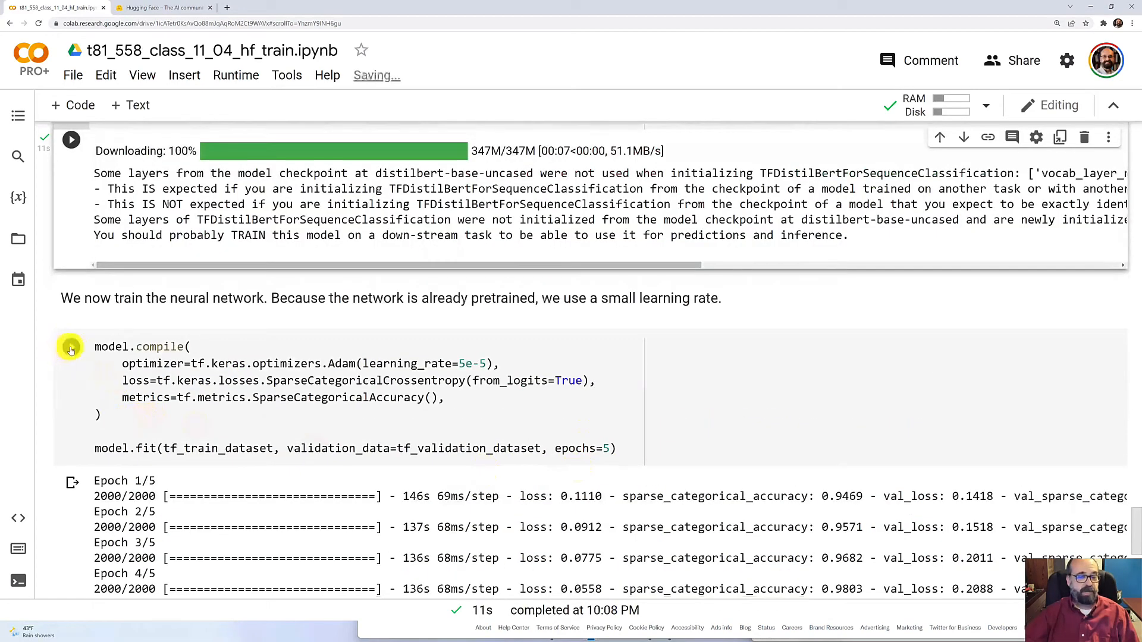
Step: Run the model.compile / model.fit cell, starting five-epoch training with a small learning rate
click(71, 347)
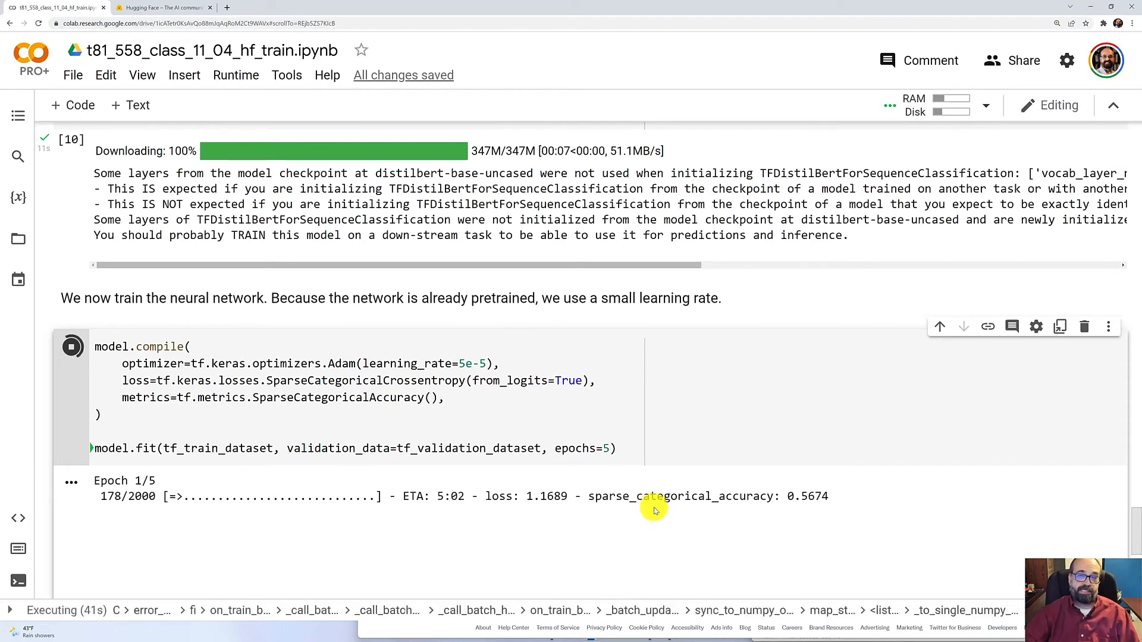
mouse_move(645, 512)
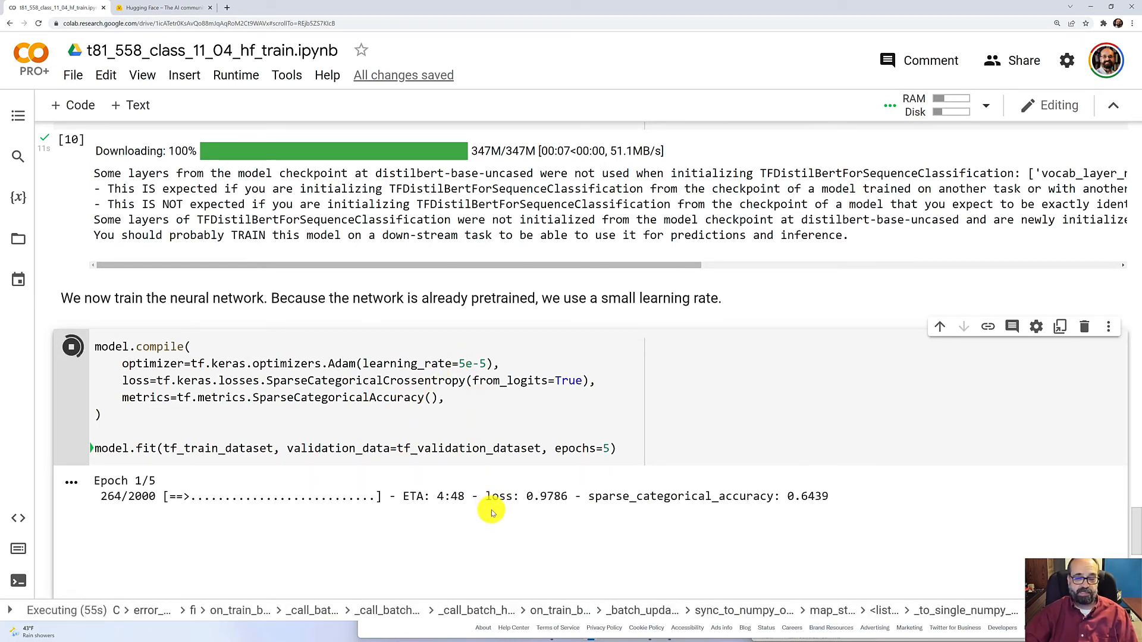
mouse_move(700, 513)
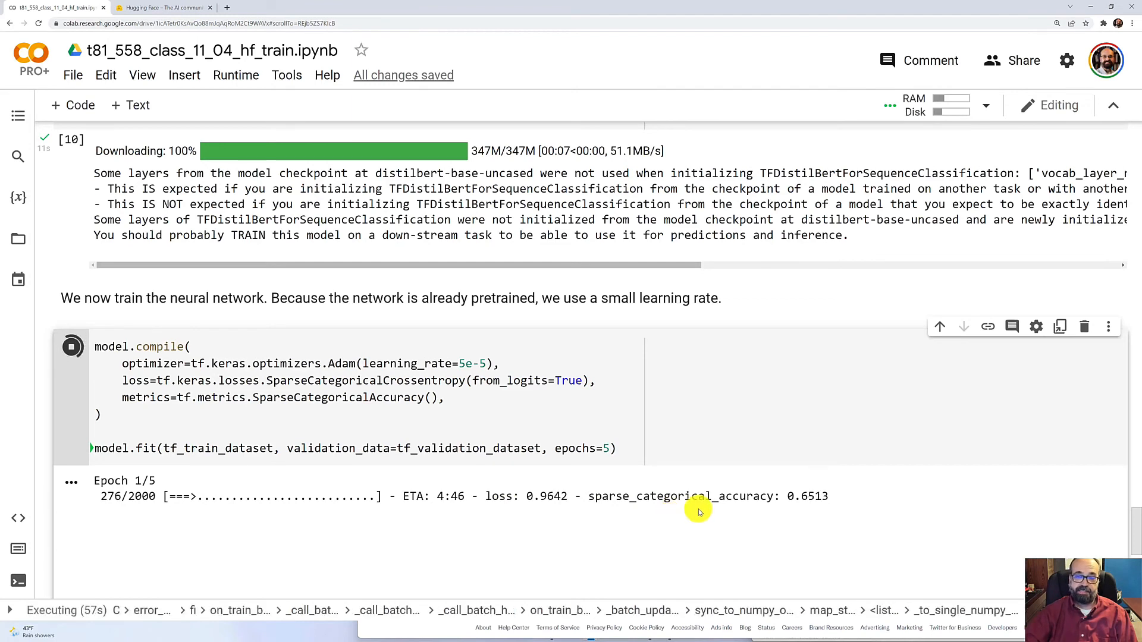